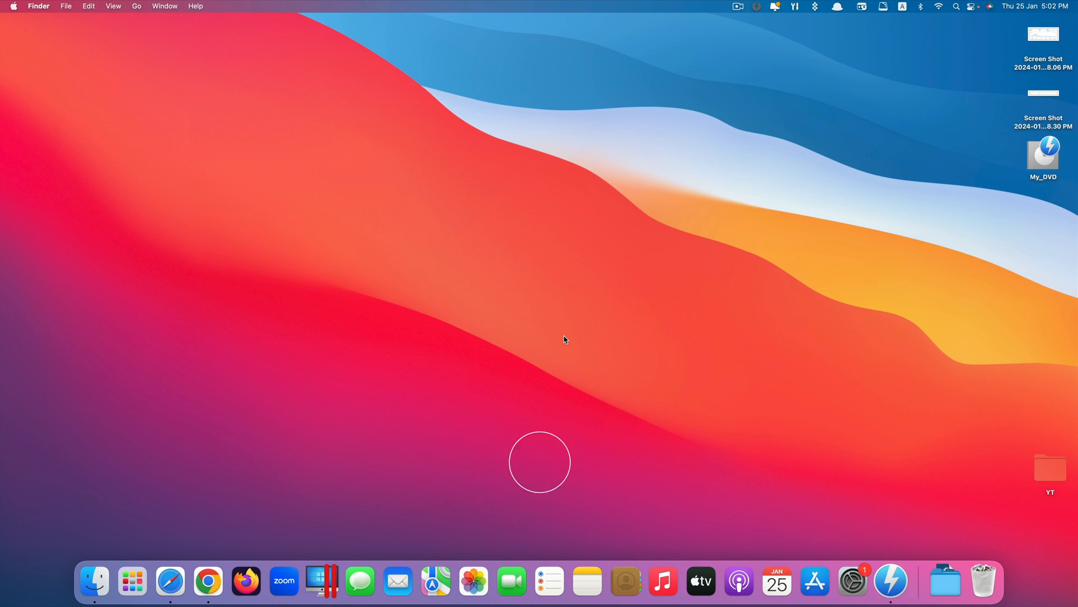
- Launch MacX DVD Ripper from Spotlight by searching 'Macx DVD Ripper'
text(Macx DVD Ripper)
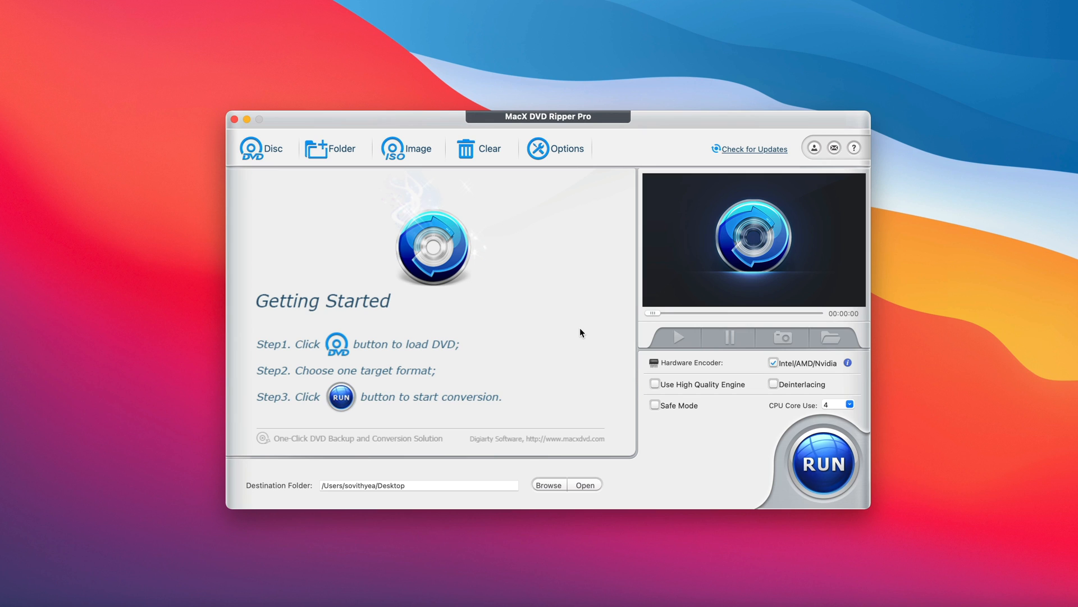
mouse_move(296, 207)
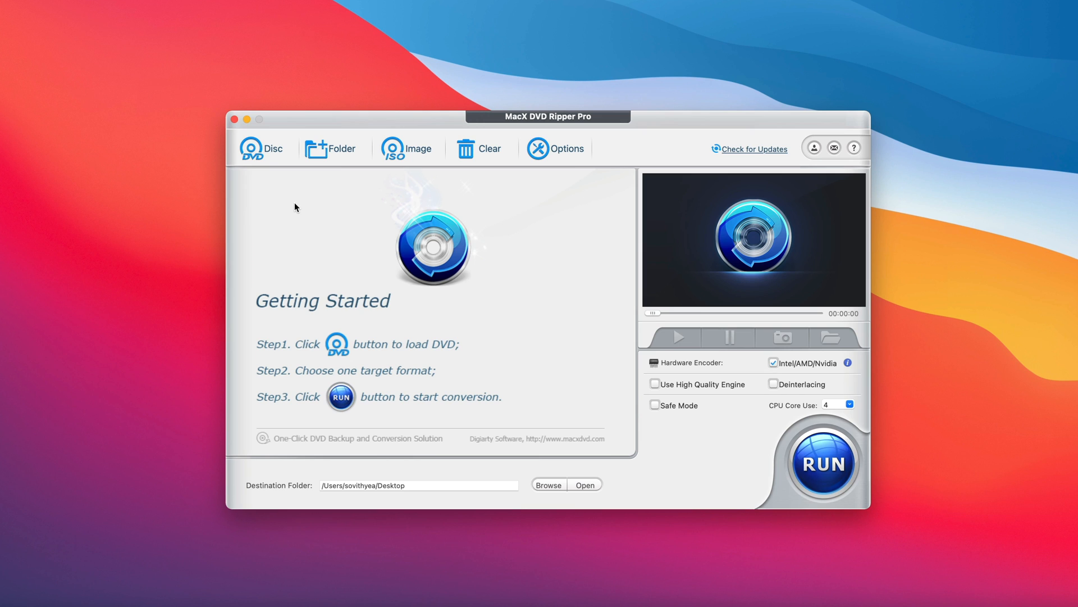
mouse_move(274, 182)
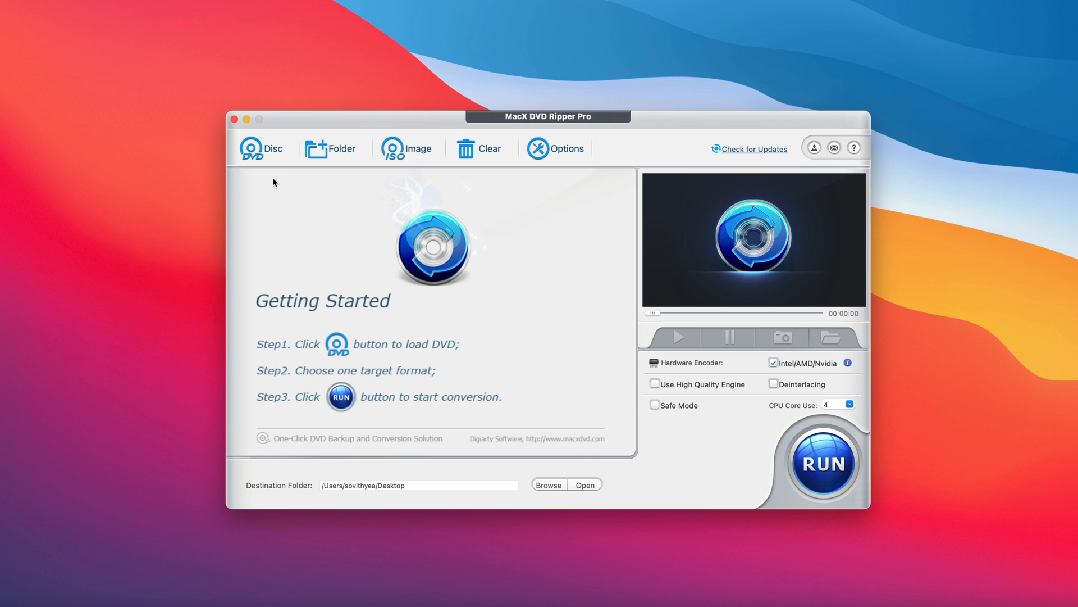
mouse_move(409, 188)
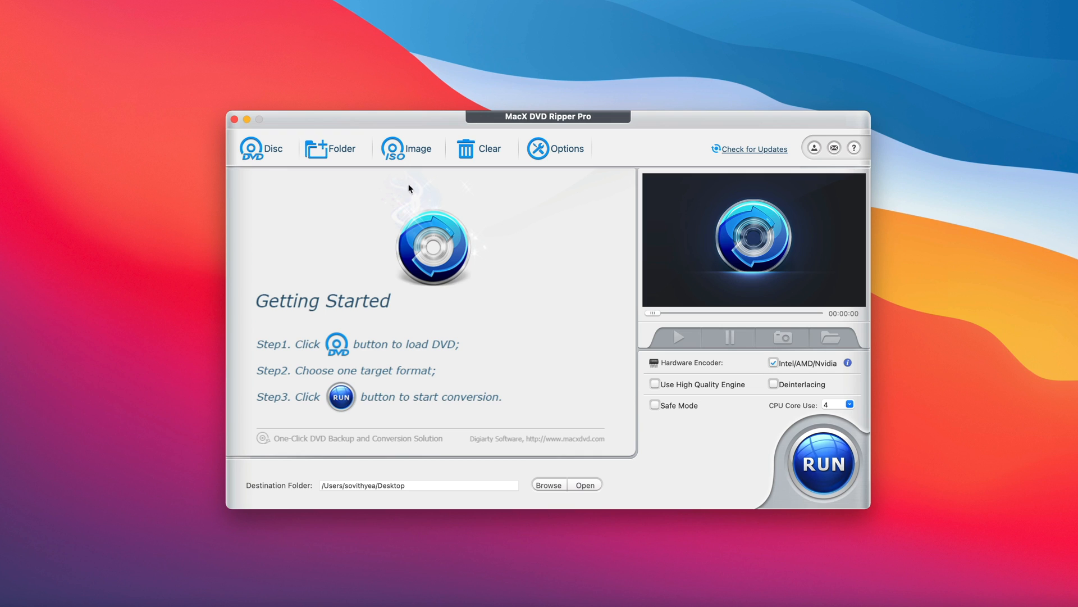
mouse_move(445, 187)
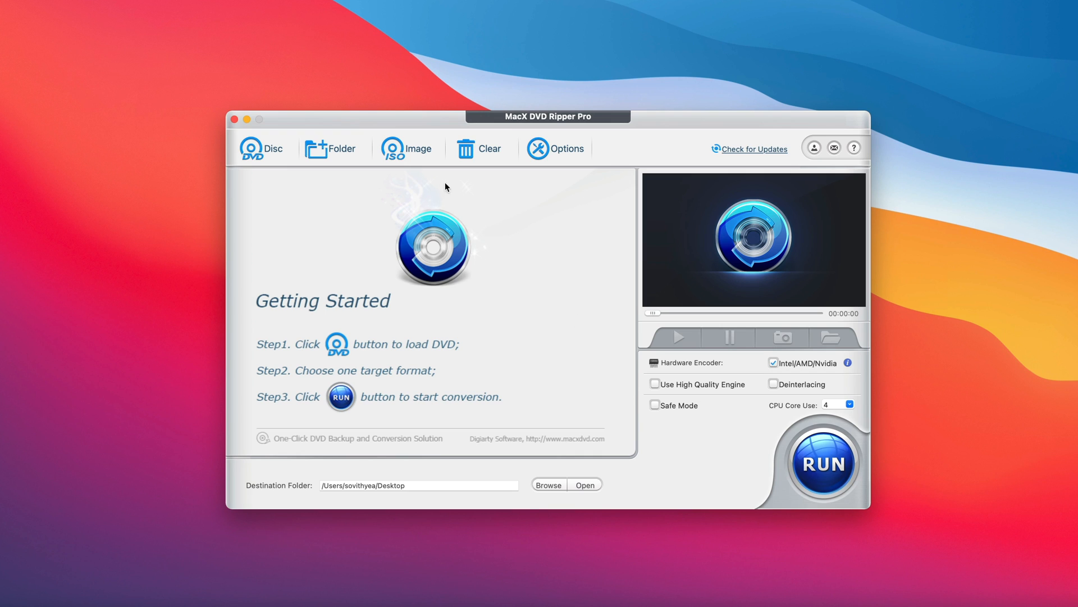
click(407, 148)
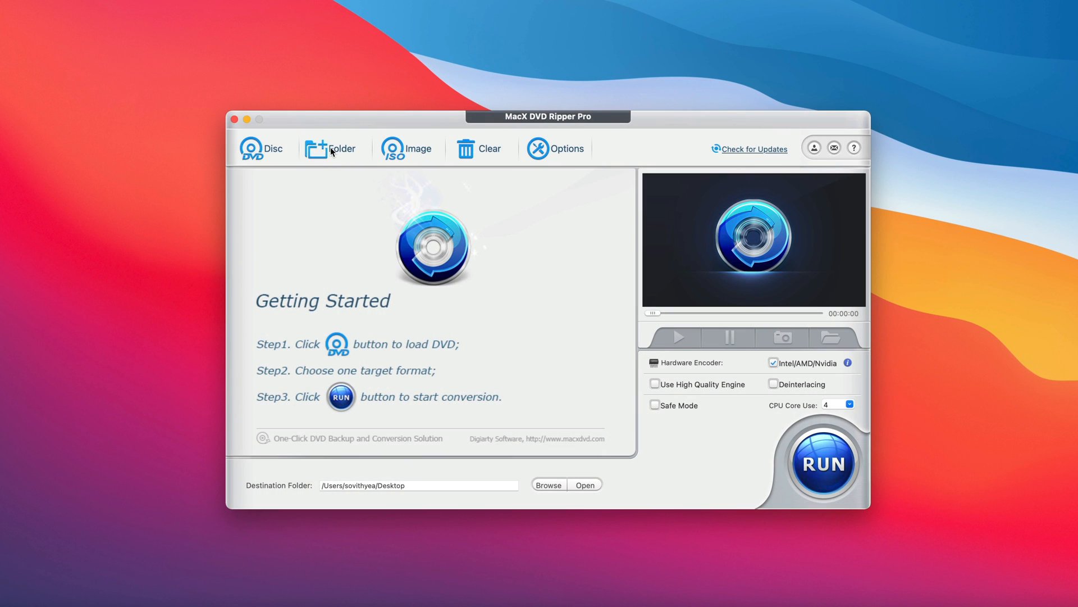
mouse_move(280, 185)
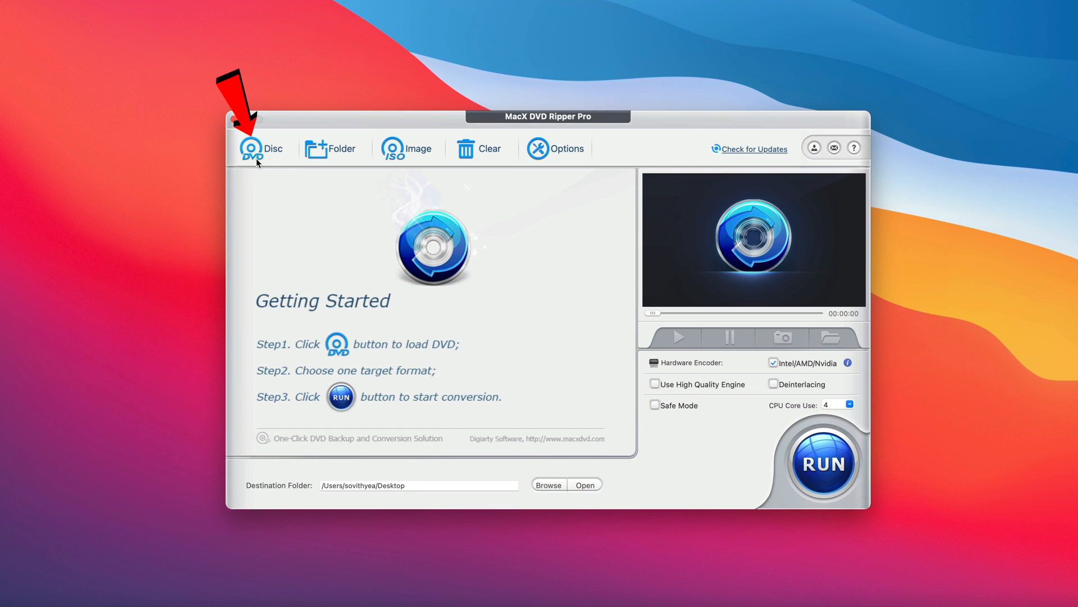
- Load the My_DVD disc as the rip source via the Disc button
click(251, 147)
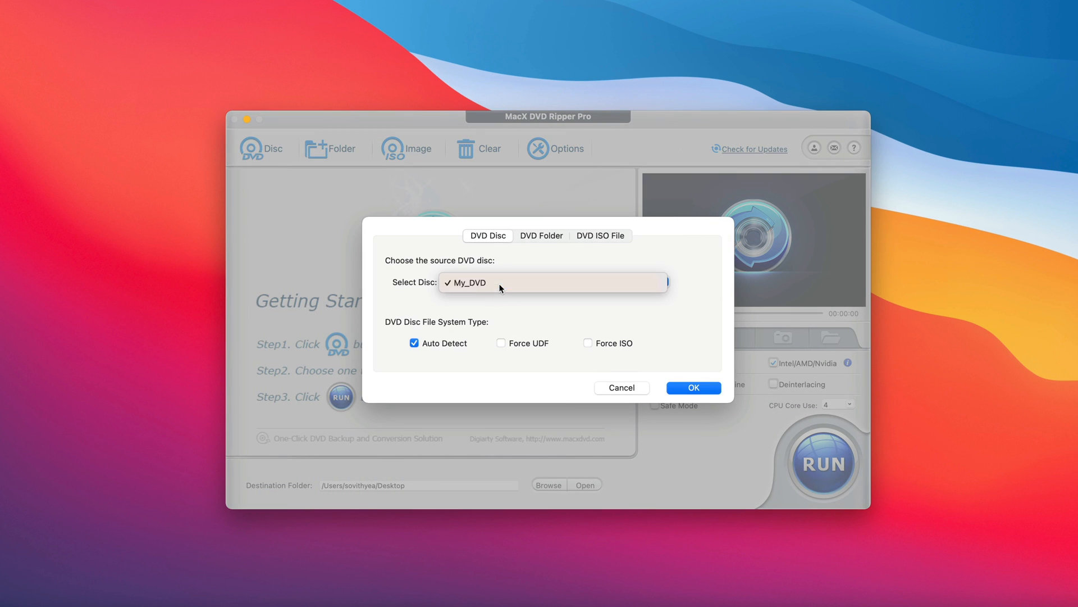
click(552, 281)
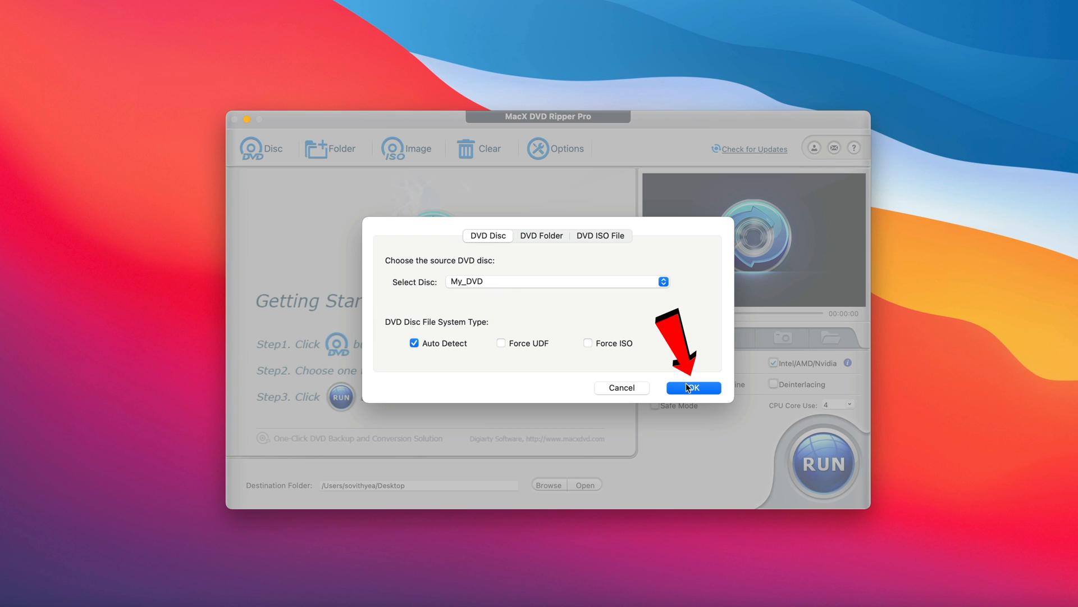
click(693, 387)
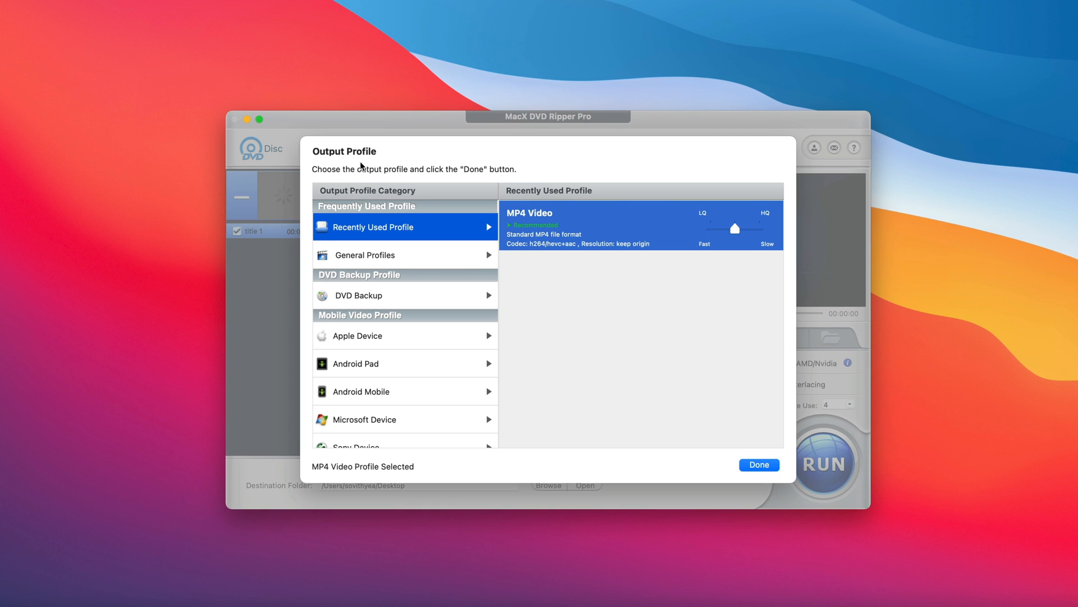
mouse_move(577, 246)
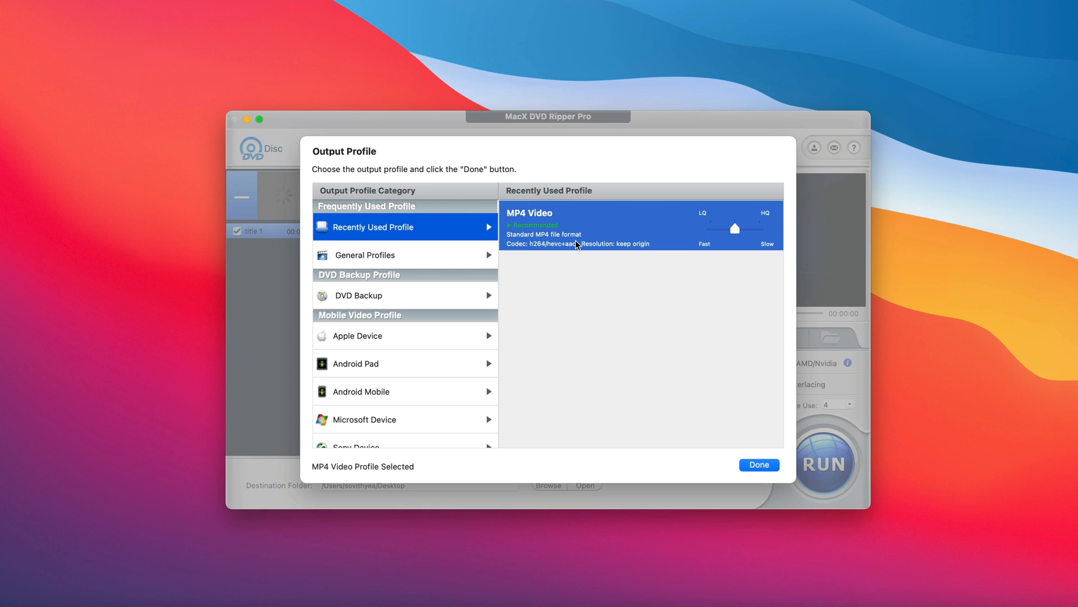
mouse_move(605, 233)
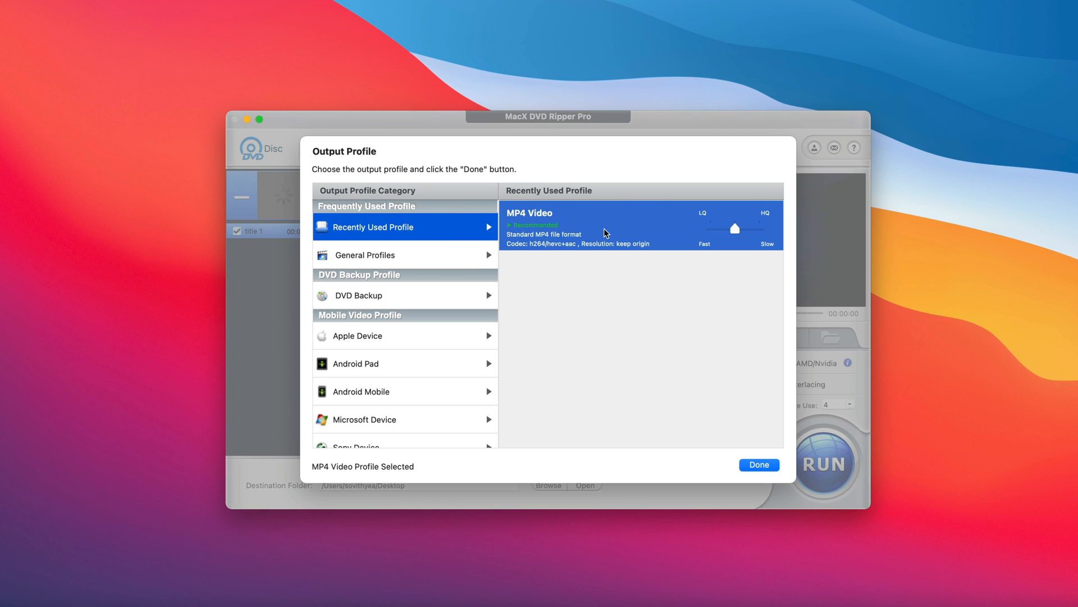
mouse_move(436, 259)
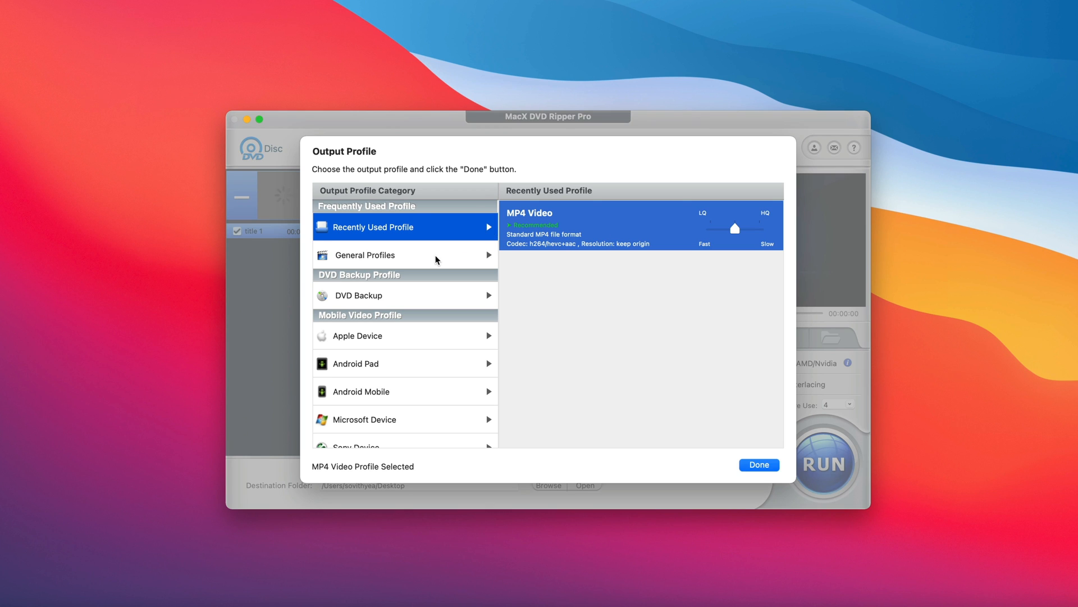
mouse_move(390, 257)
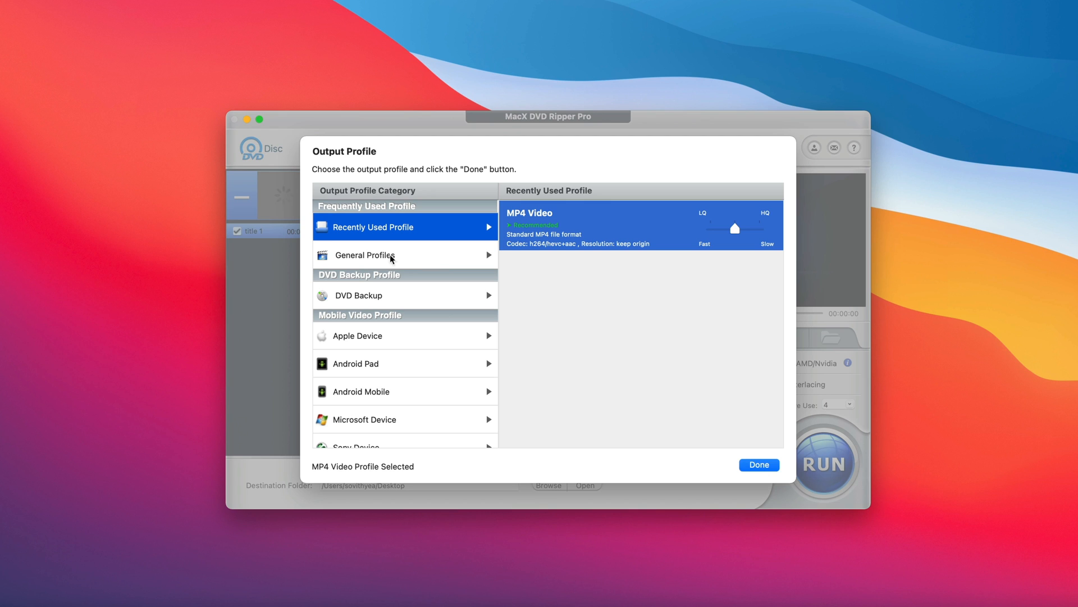
- Browse the General Profiles list, landing on MPEG4 Video as the selected profile
click(365, 255)
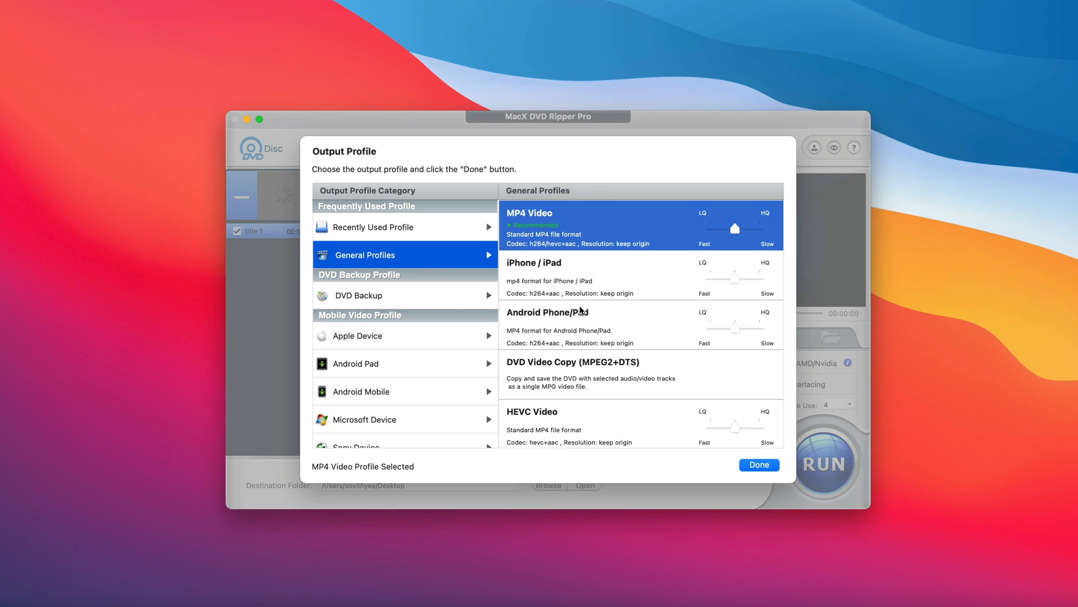
mouse_move(562, 282)
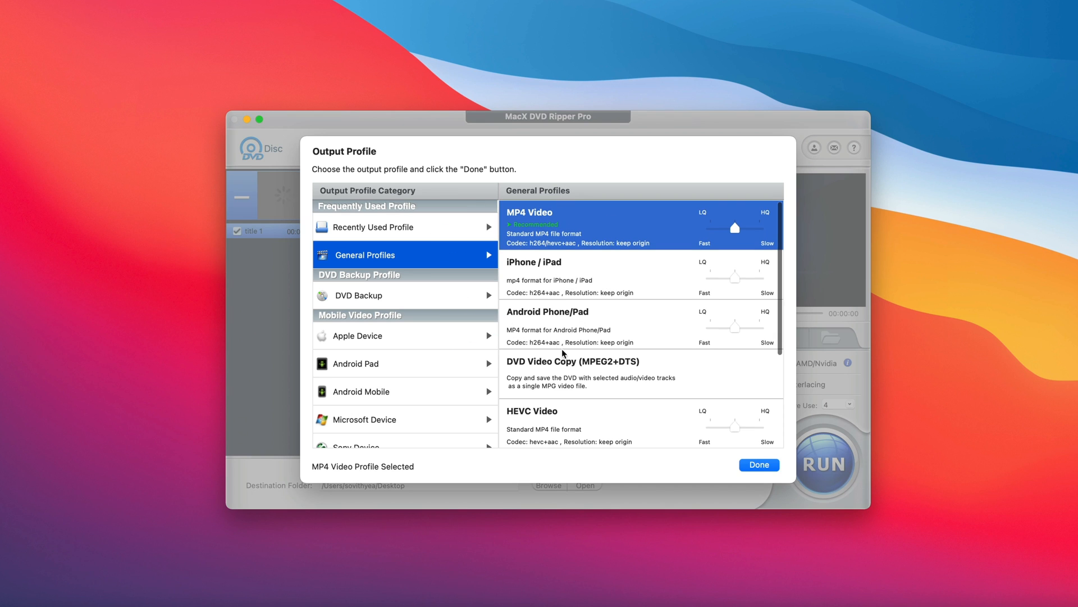
scroll(down, 3)
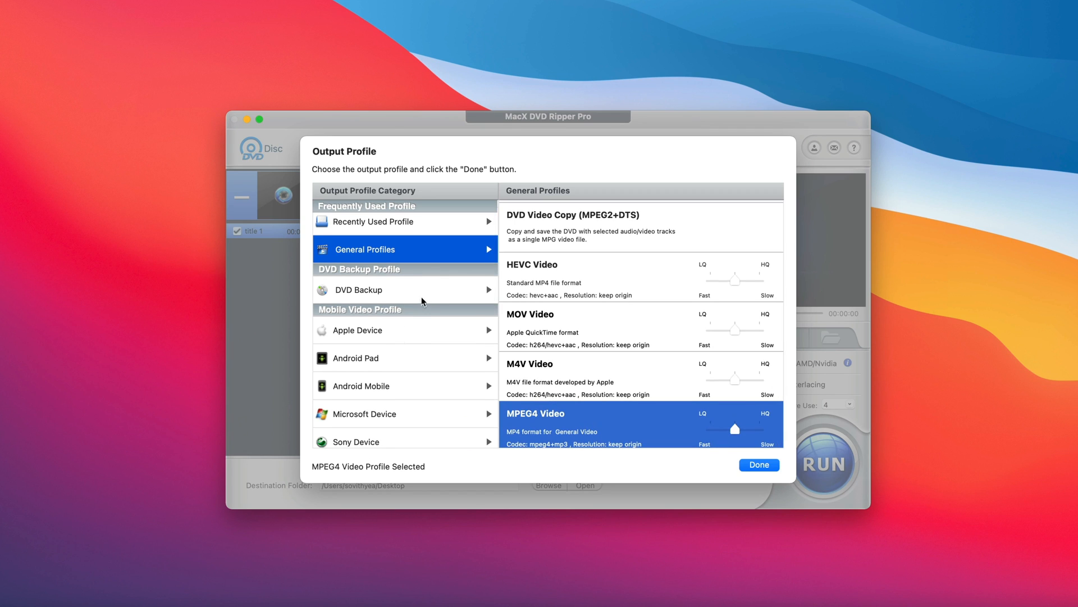
- Browse the DVD Backup profiles and the category list without choosing a profile
click(357, 289)
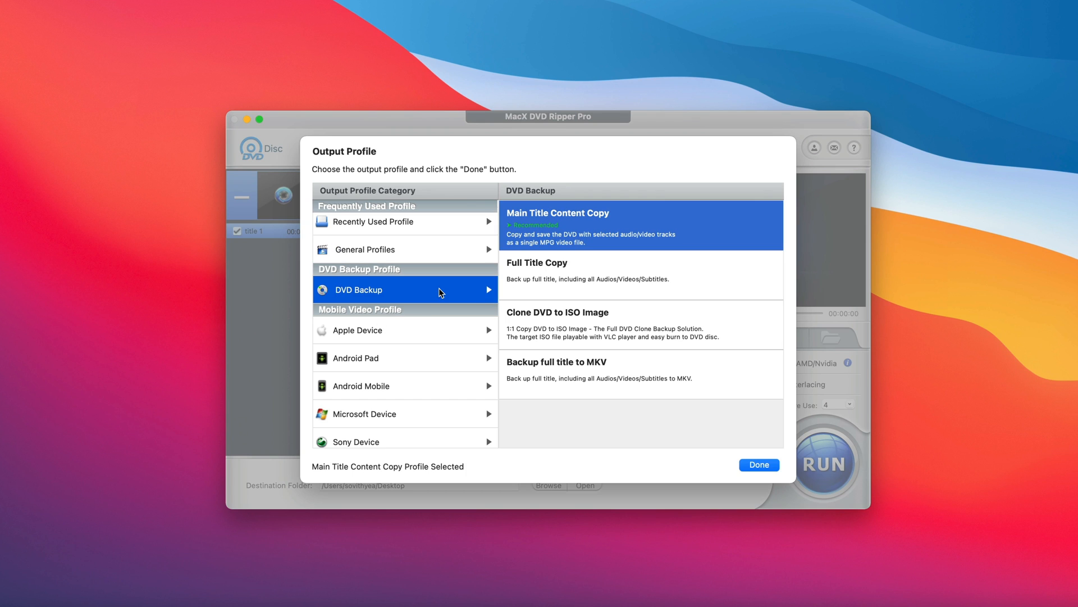
mouse_move(584, 330)
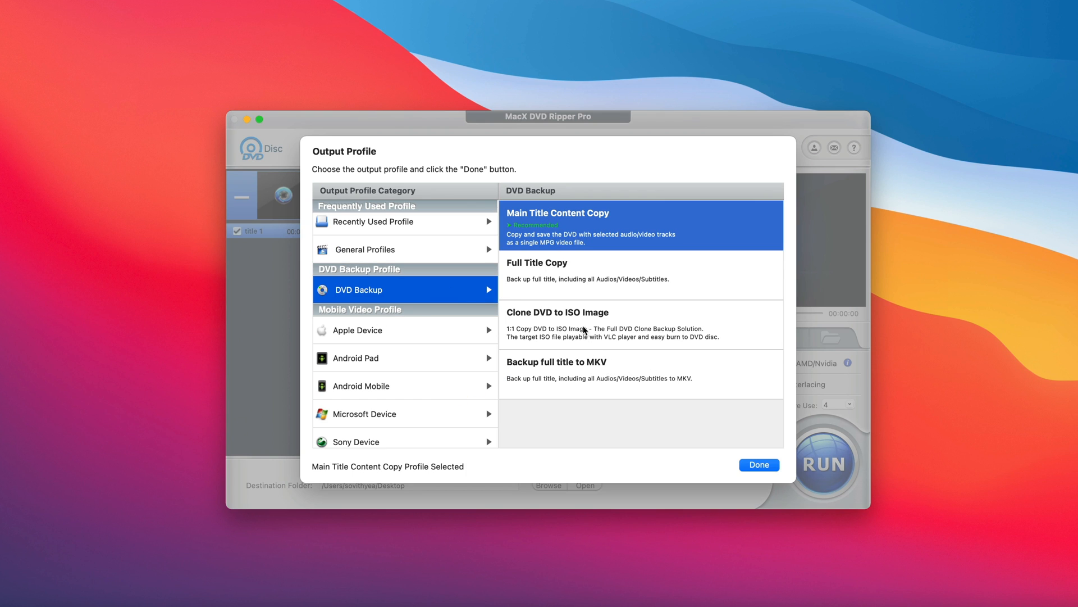
mouse_move(596, 283)
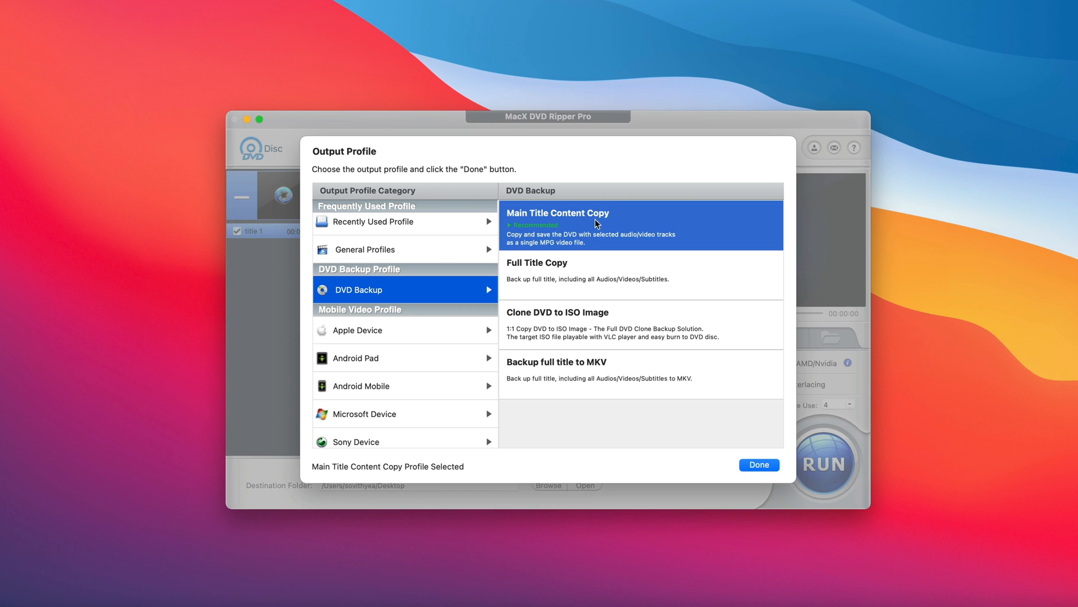
mouse_move(568, 282)
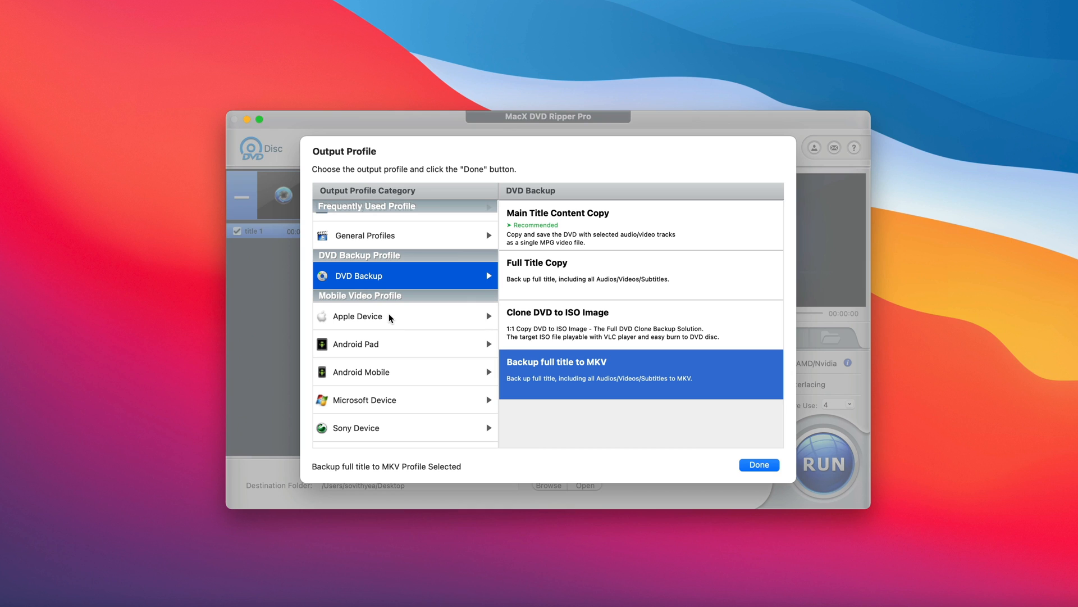
mouse_move(410, 321)
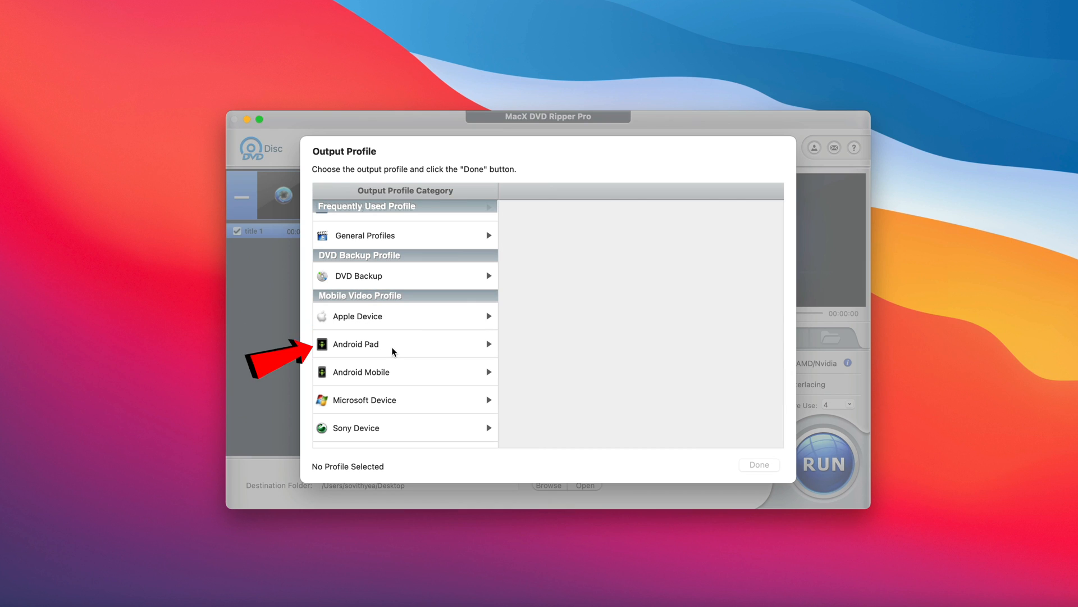
scroll(down, 3)
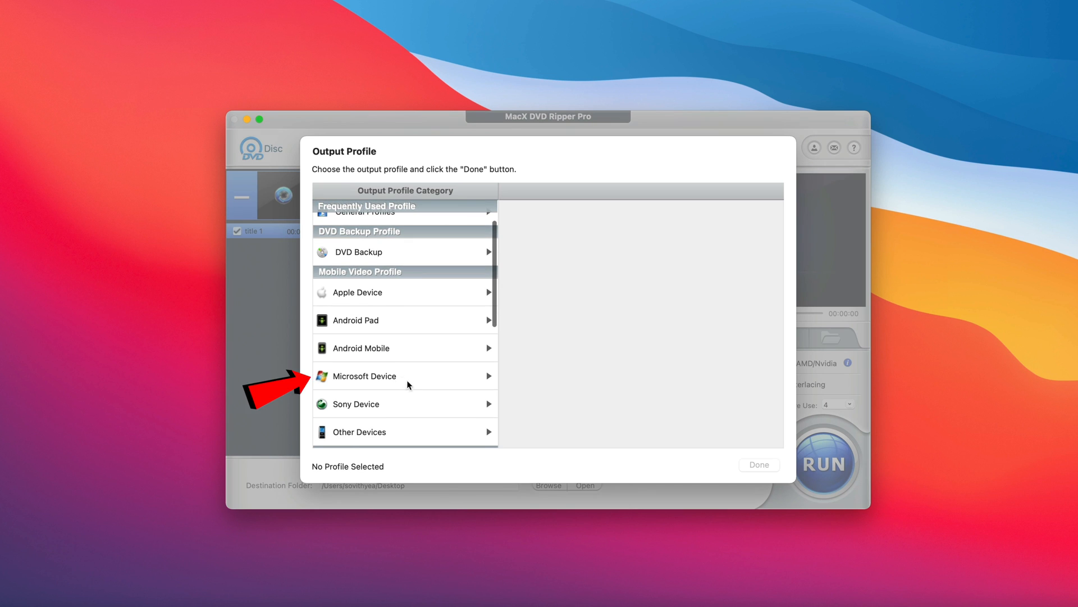
scroll(down, 3)
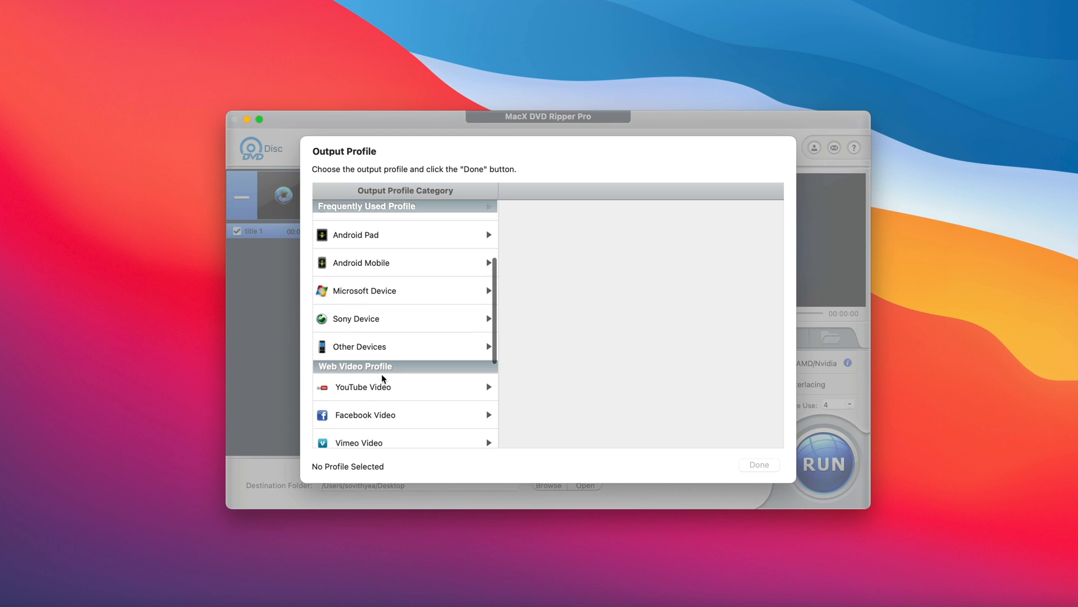
scroll(down, 3)
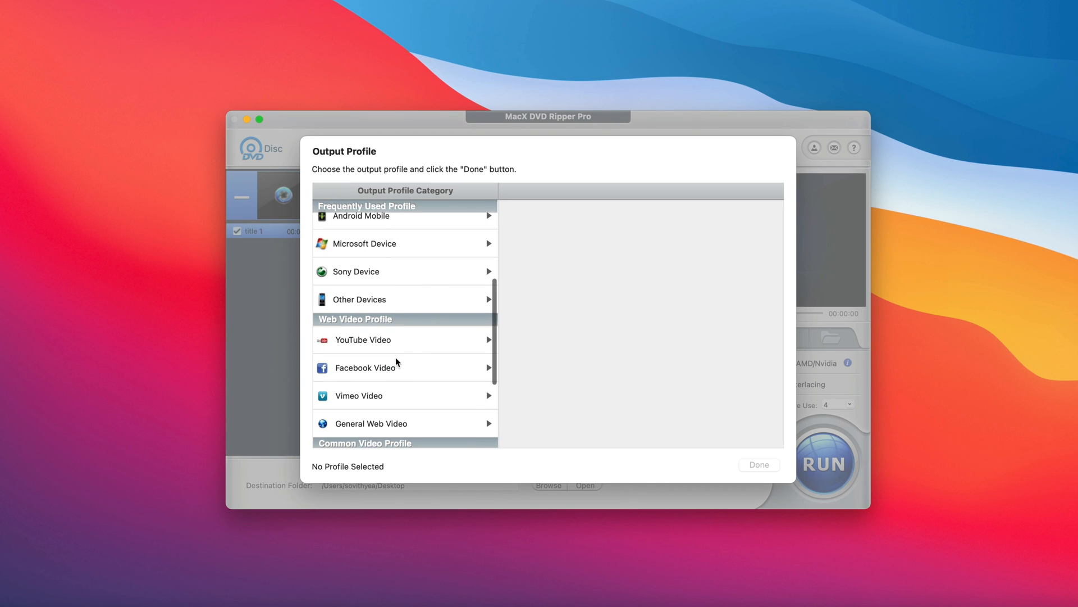
scroll(down, 3)
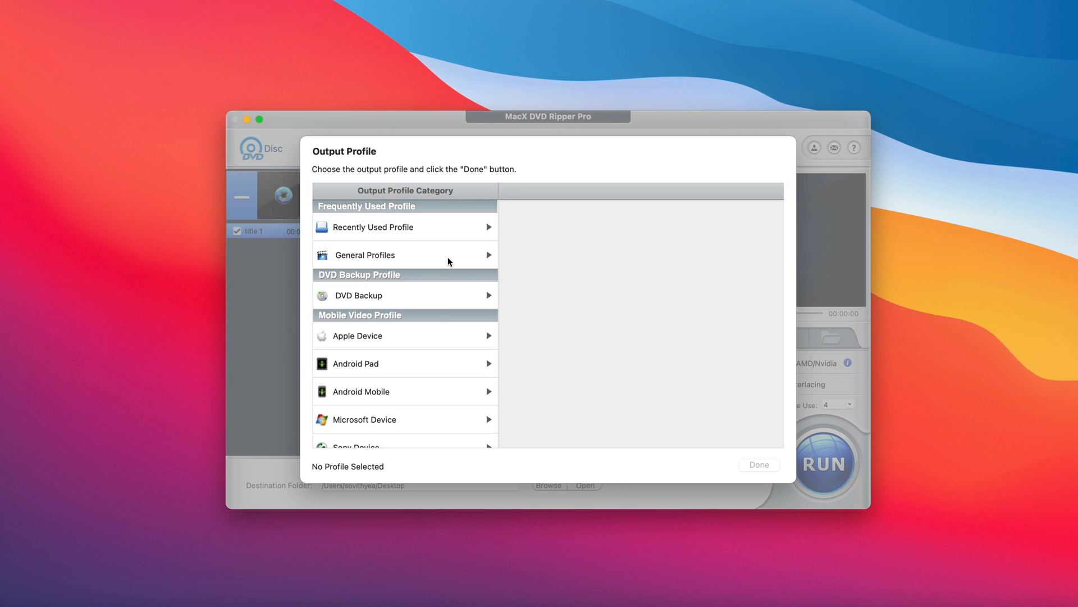
- Choose MOV Video from the General Profiles as the output format
click(365, 255)
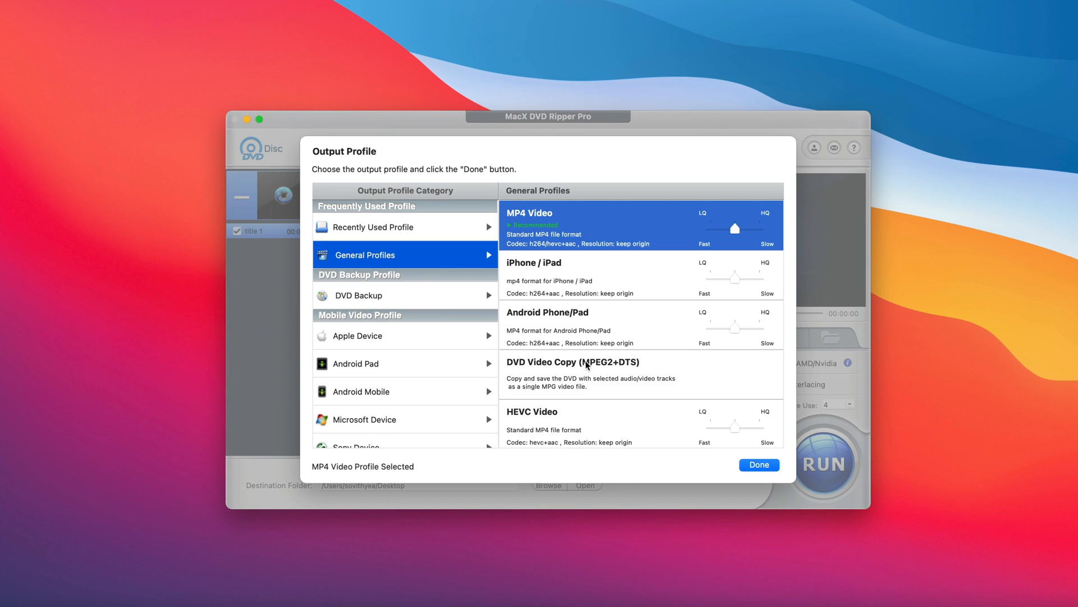
scroll(down, 3)
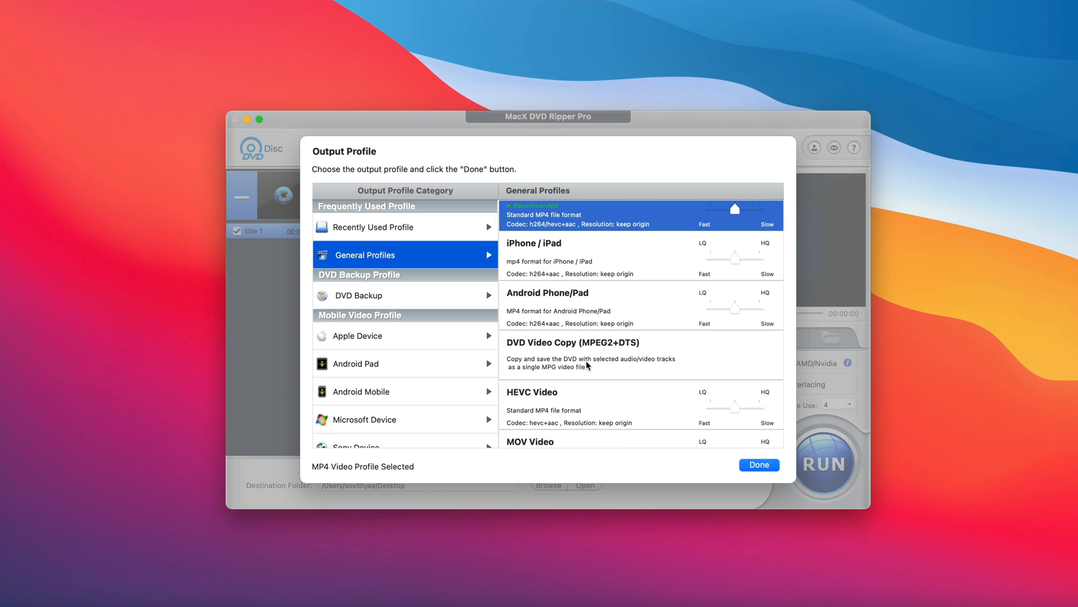
scroll(down, 3)
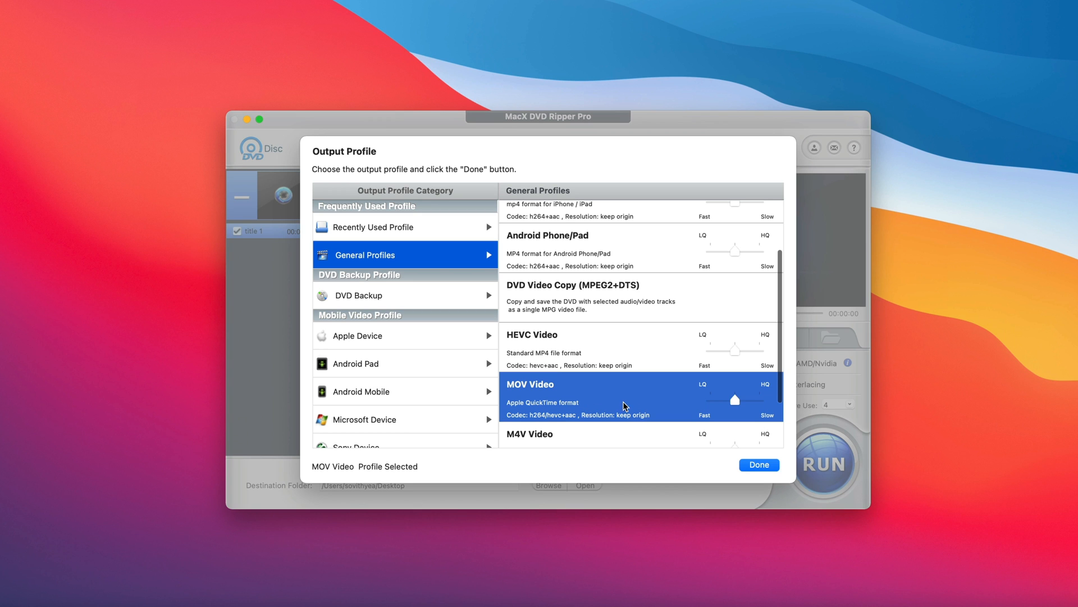
click(758, 464)
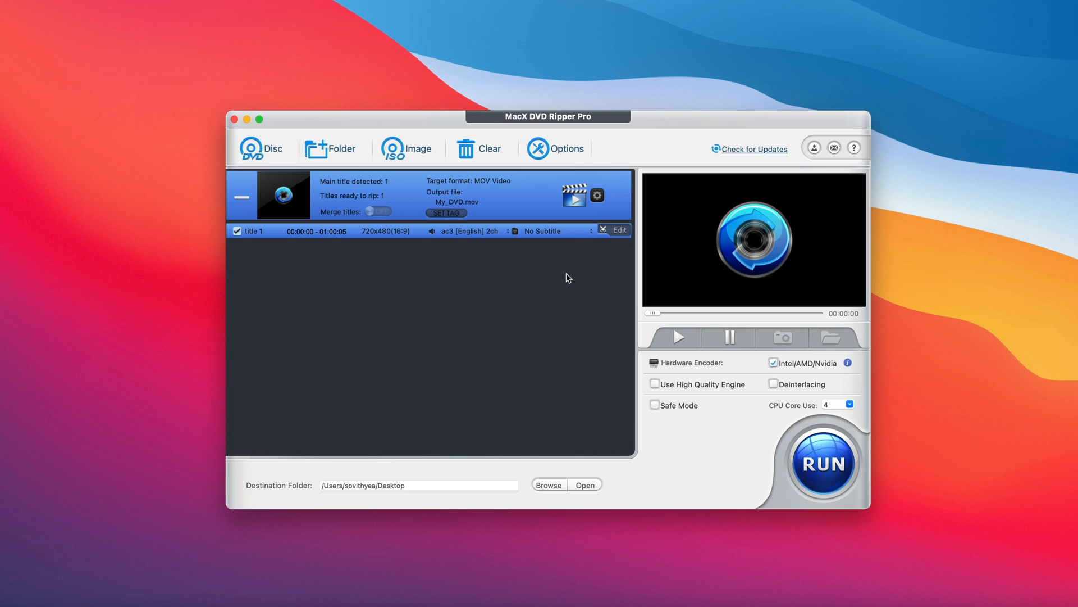
mouse_move(613, 234)
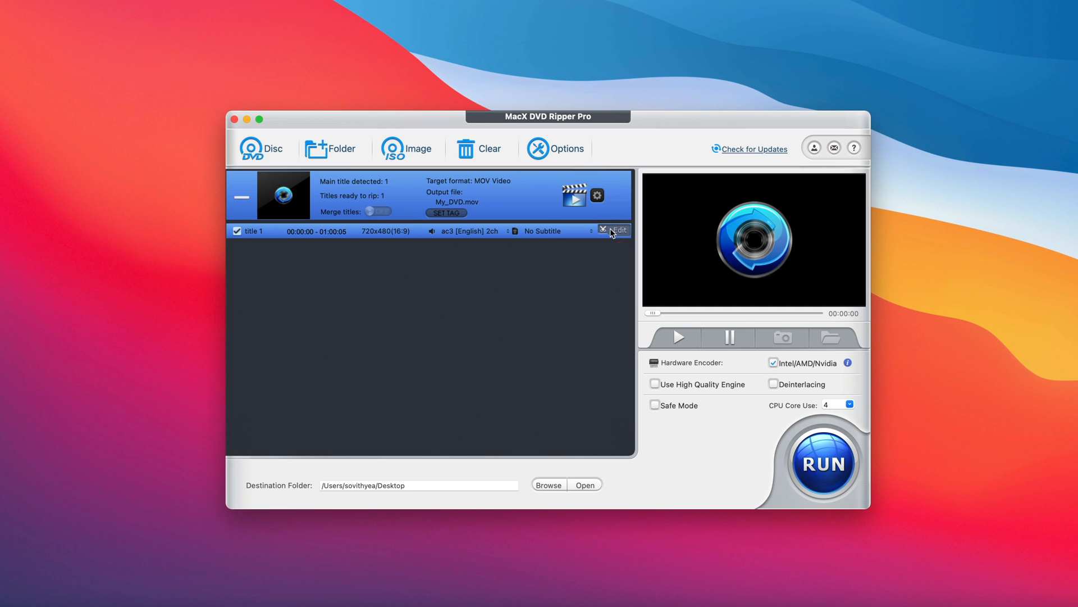
- Bring up the editing window for title 1 with its volume, subtitle, trim and crop settings
click(617, 230)
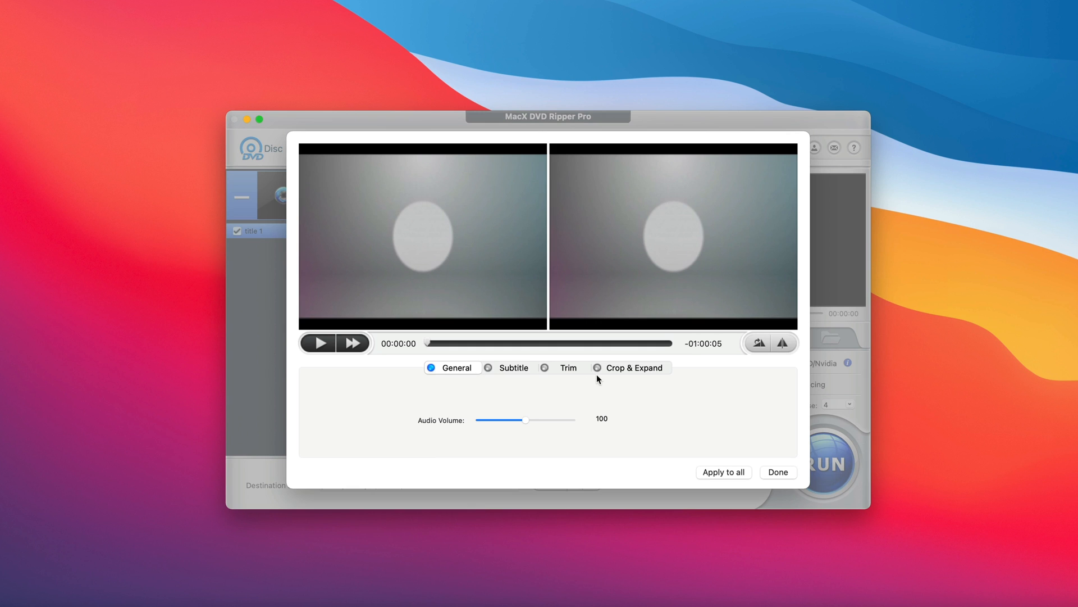
mouse_move(560, 360)
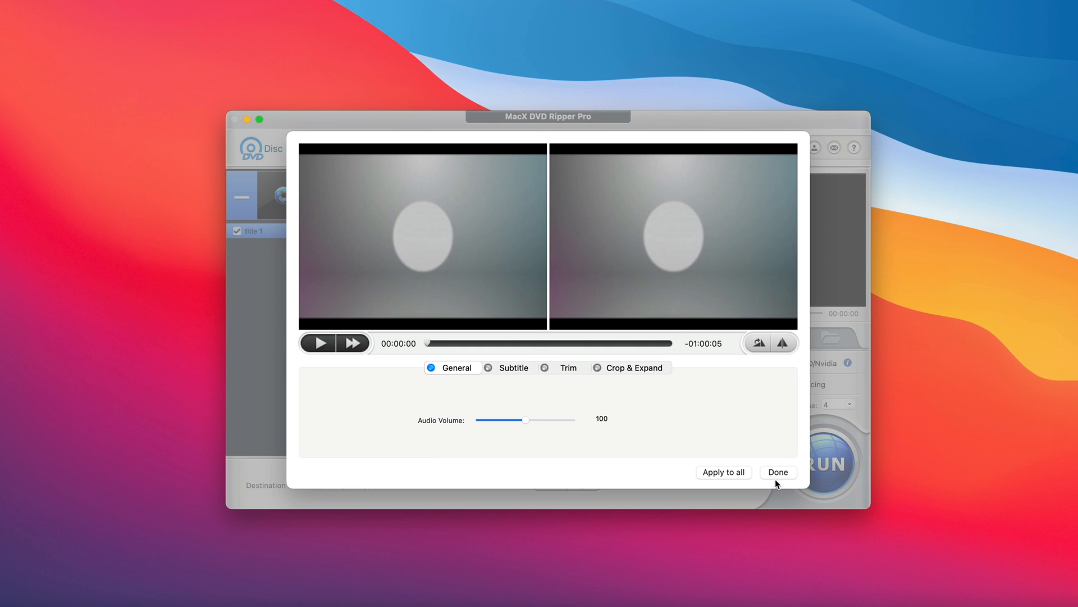
- Leave the title editor unchanged and bring up the MOV Video codec settings
click(777, 472)
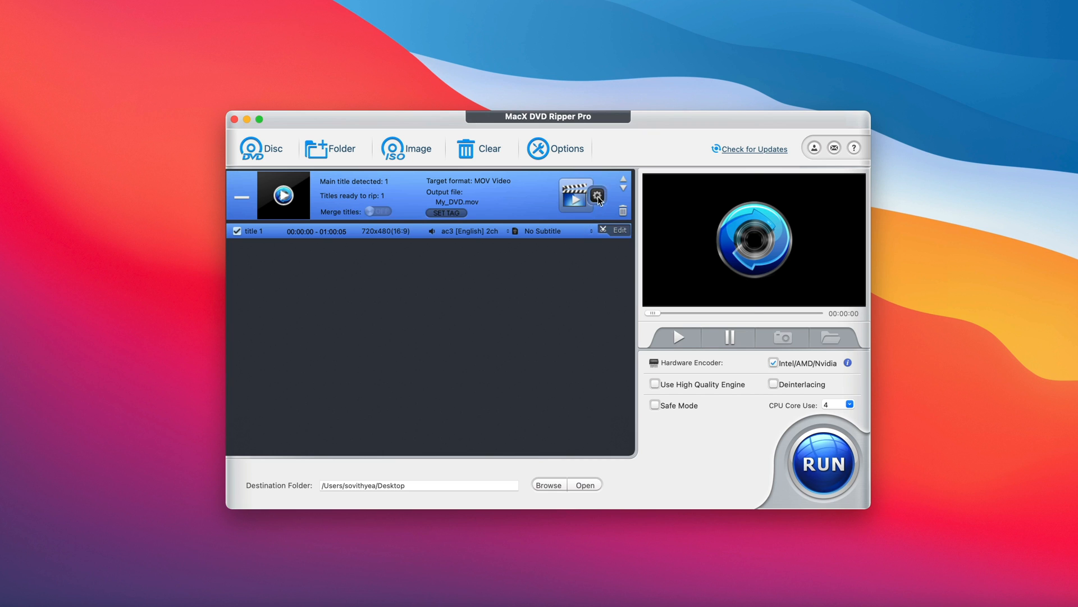
click(598, 194)
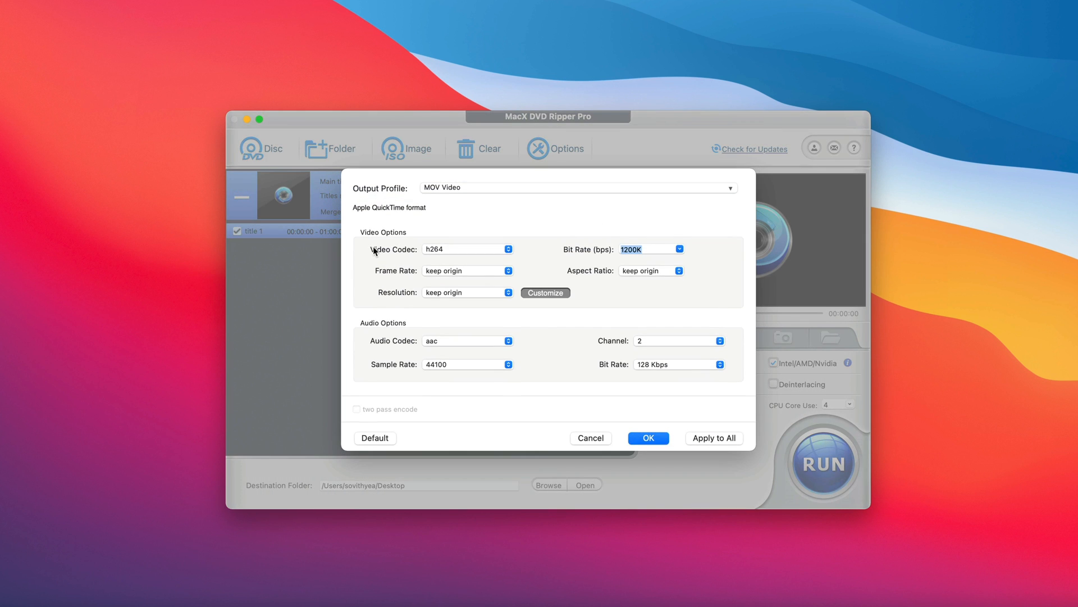
mouse_move(387, 253)
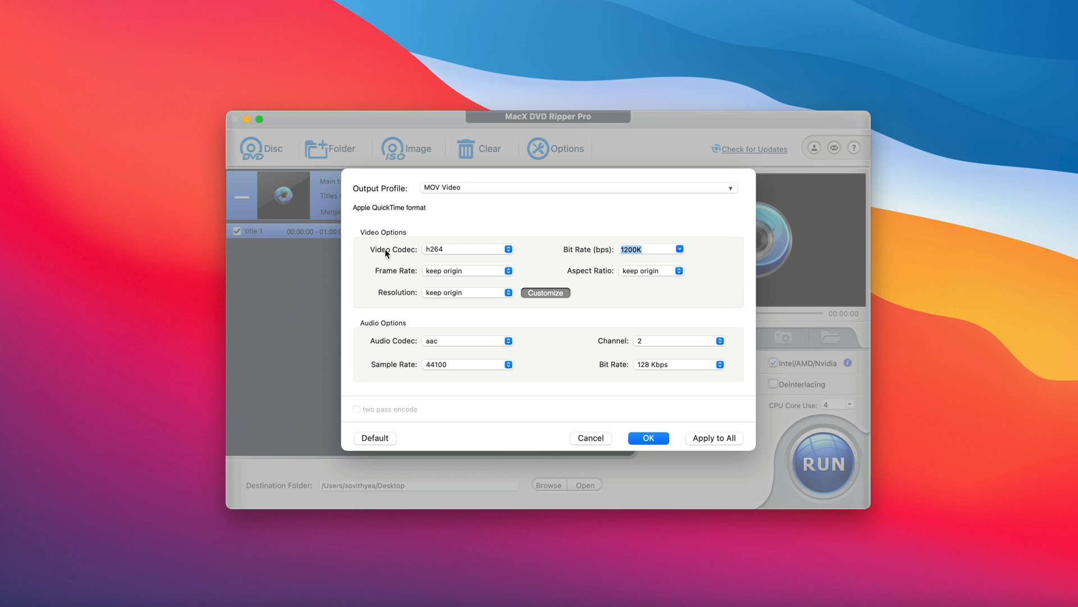
mouse_move(404, 336)
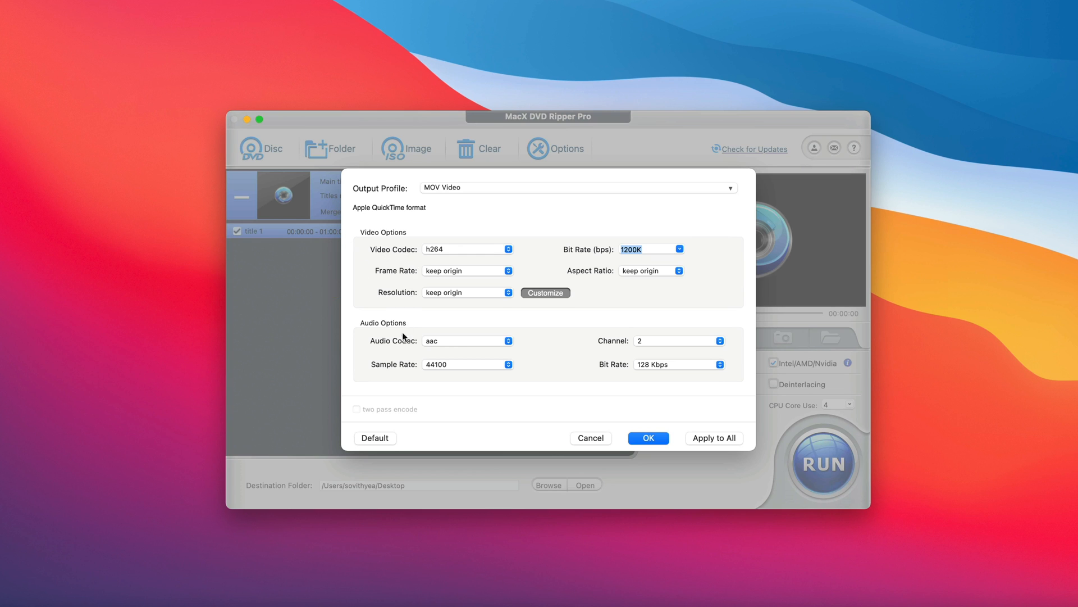
mouse_move(542, 253)
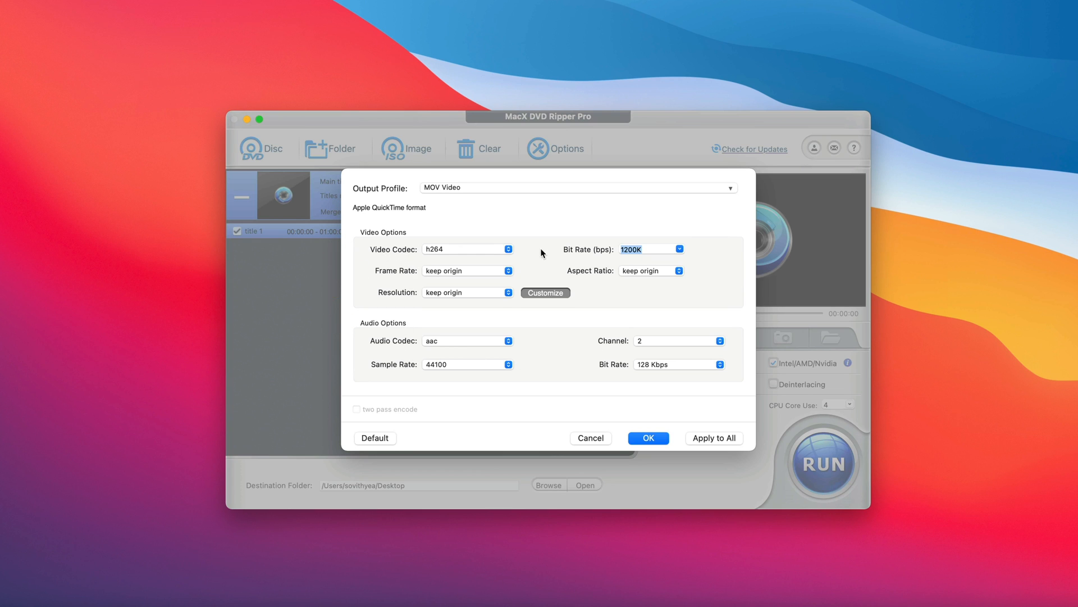
mouse_move(515, 291)
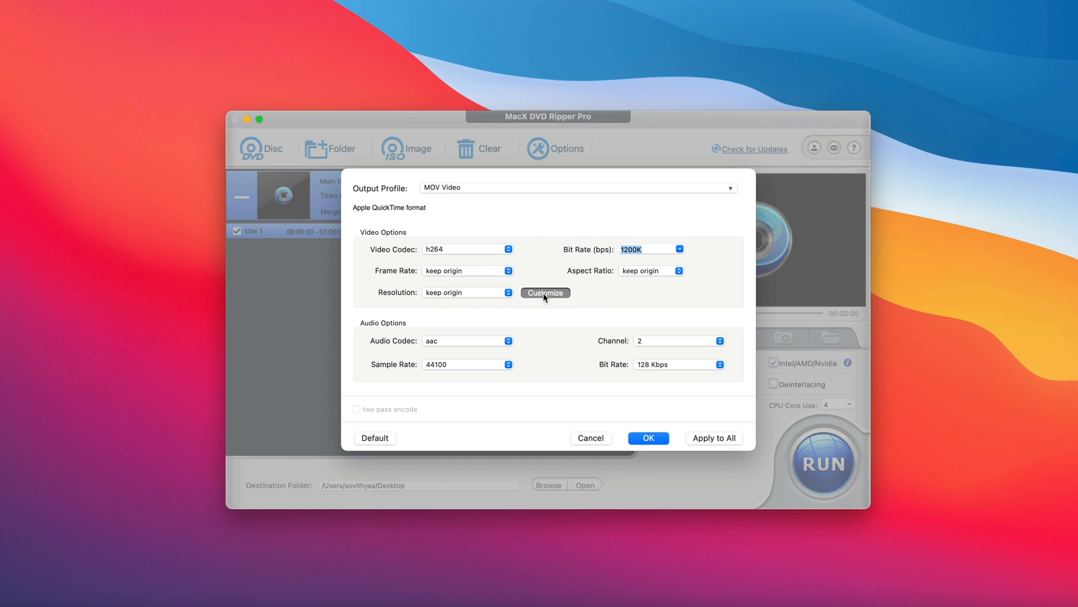
- Set the MOV output resolution to 1920x1080 and confirm the settings
click(467, 292)
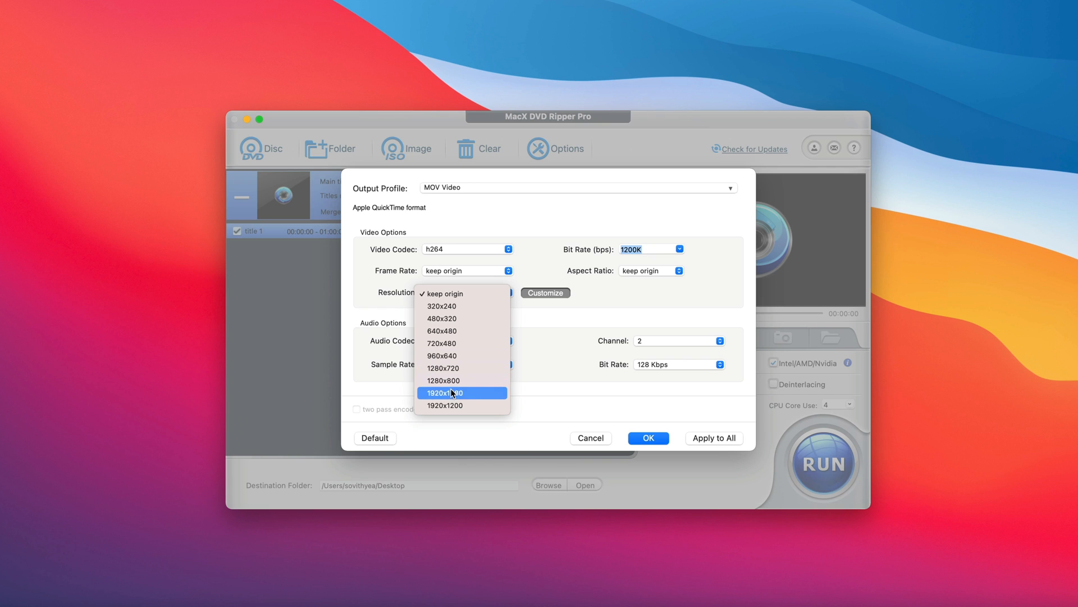
mouse_move(473, 395)
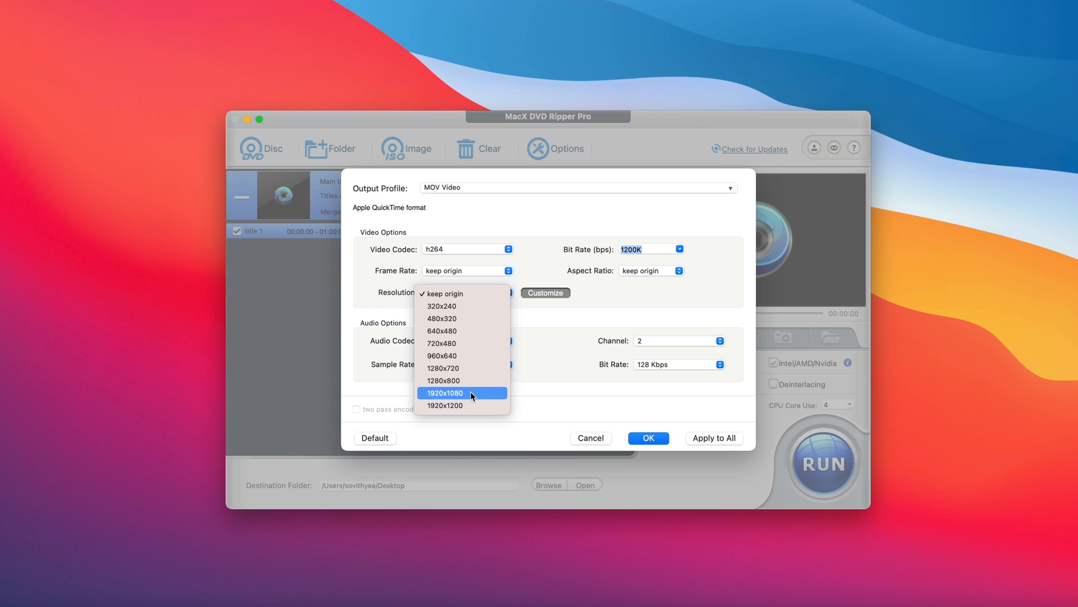
click(445, 393)
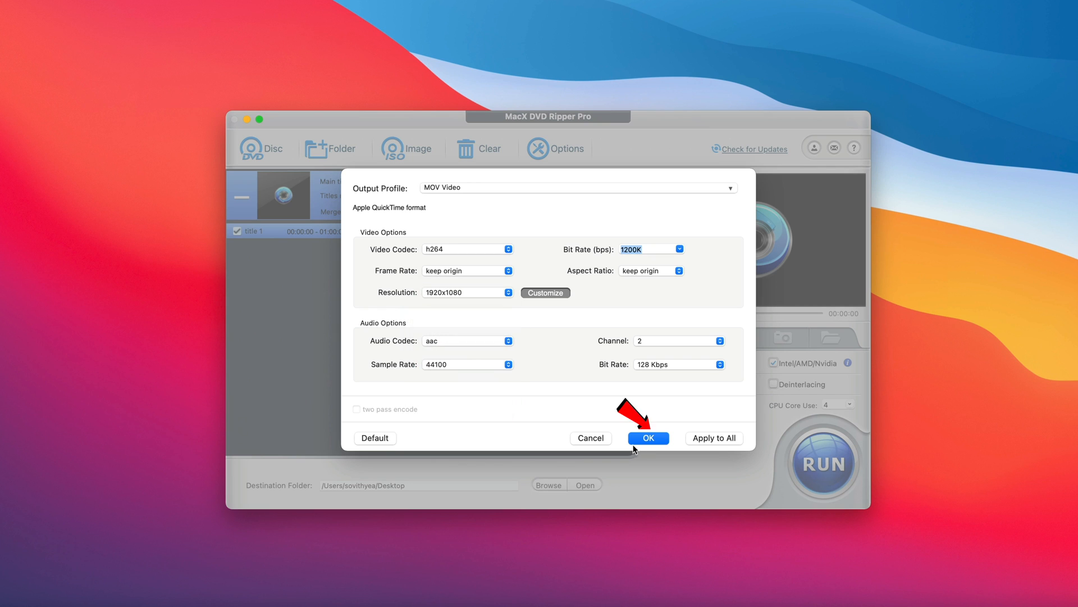
click(647, 438)
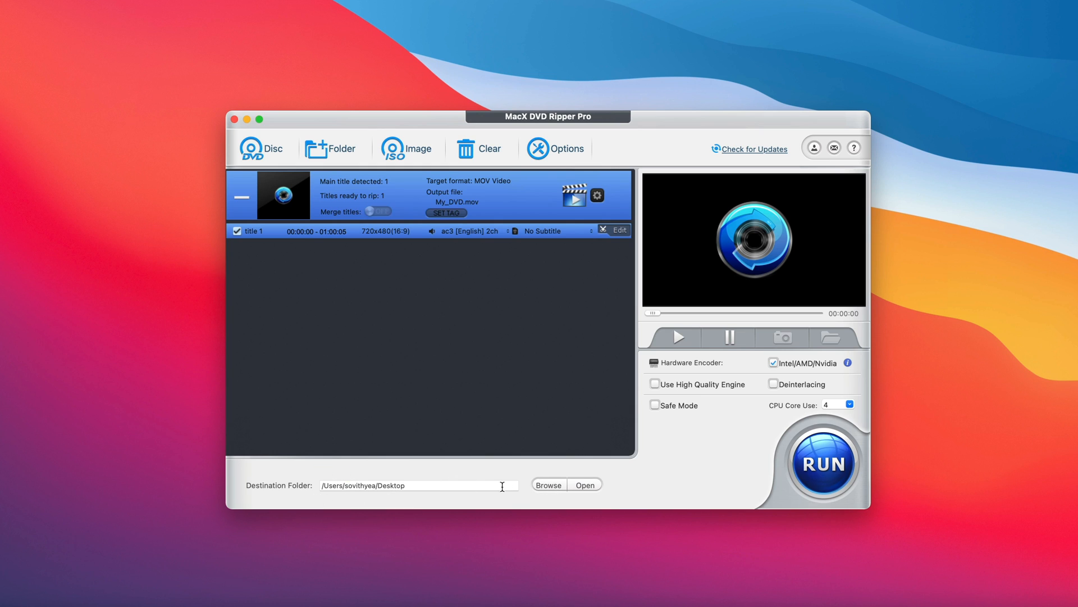
mouse_move(546, 497)
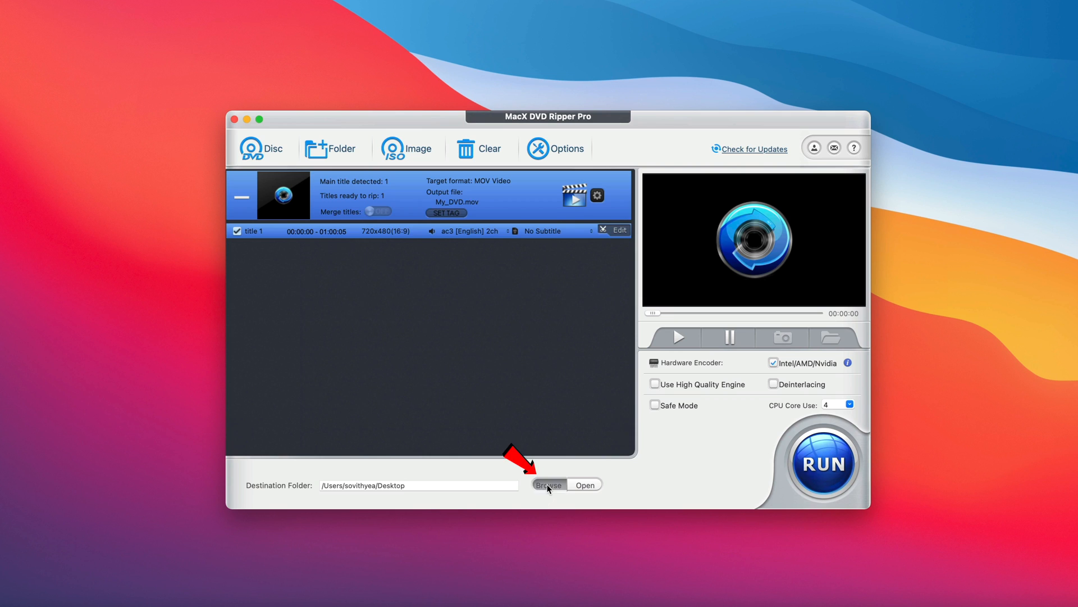
click(548, 485)
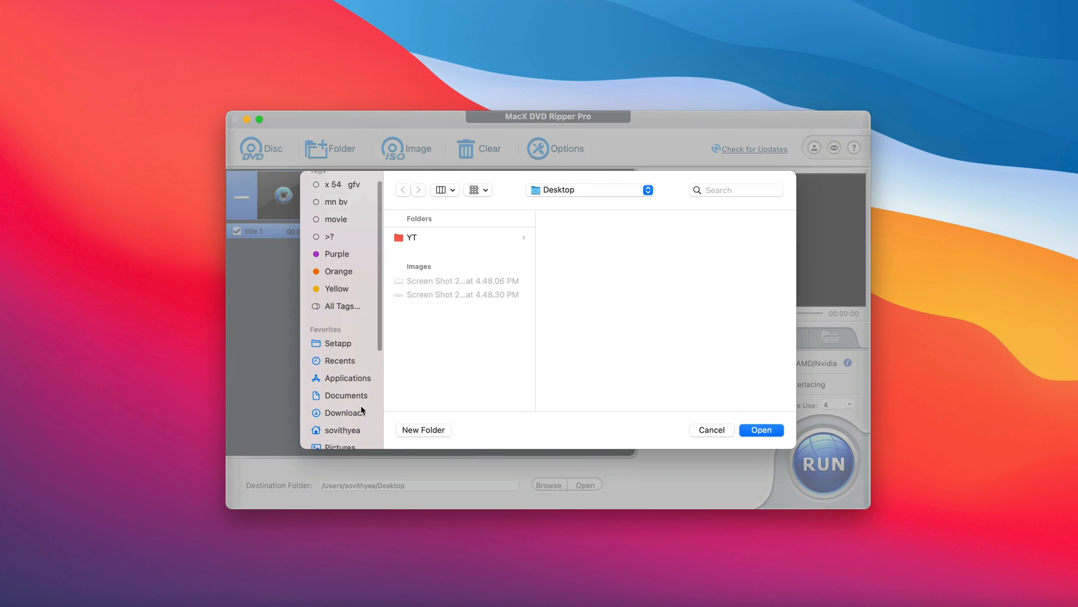
click(711, 431)
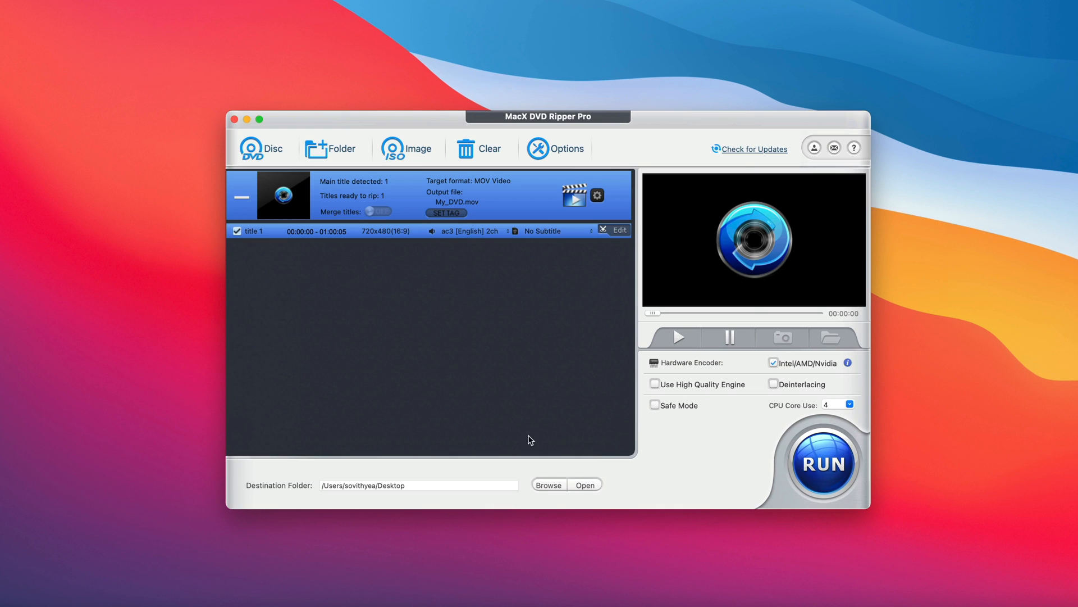
mouse_move(764, 382)
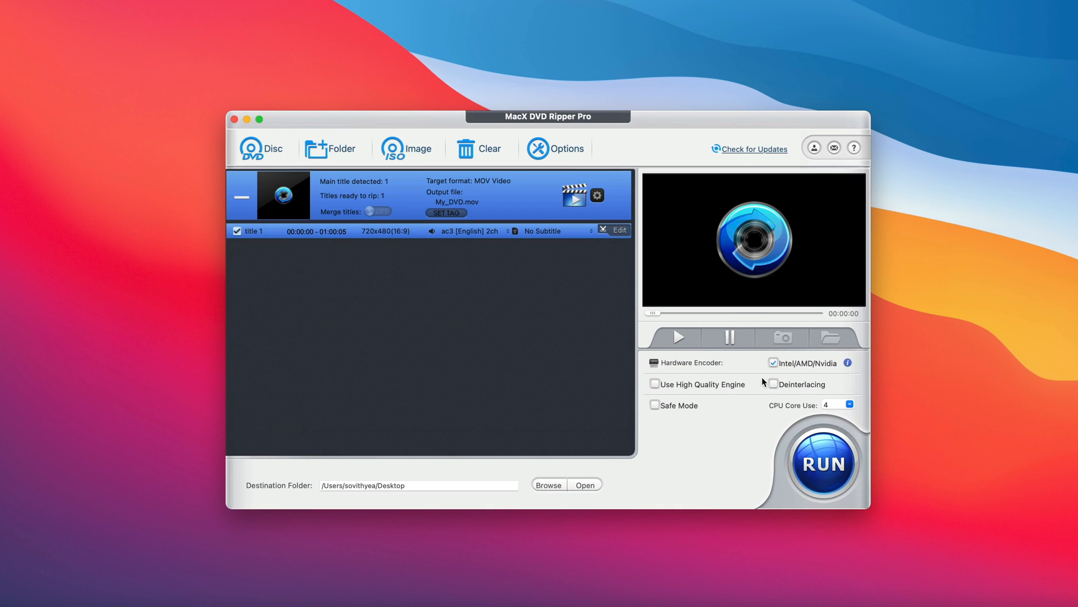
mouse_move(756, 376)
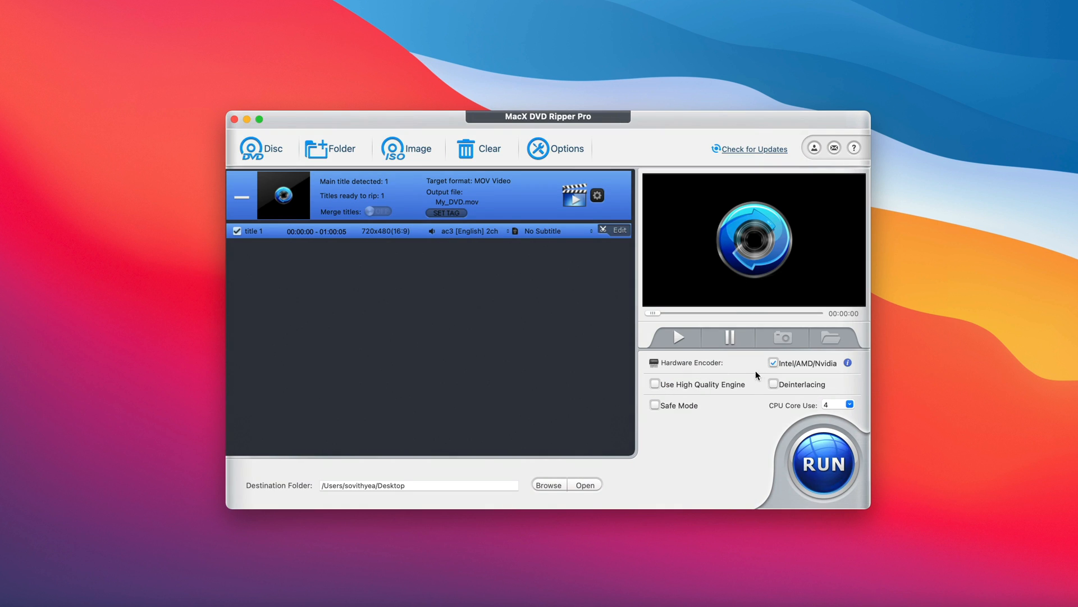
click(849, 363)
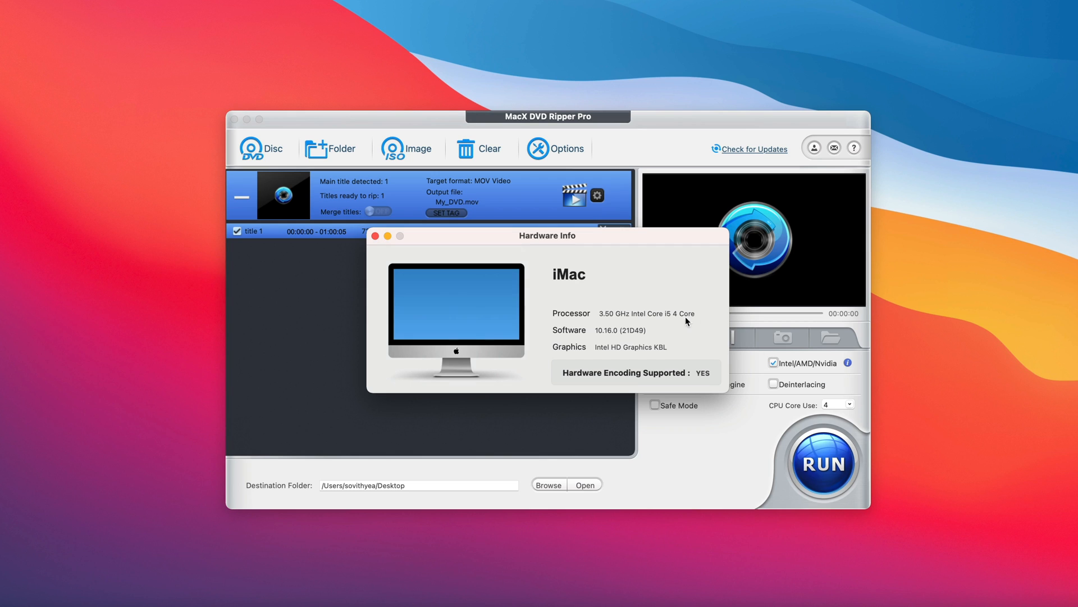
mouse_move(645, 325)
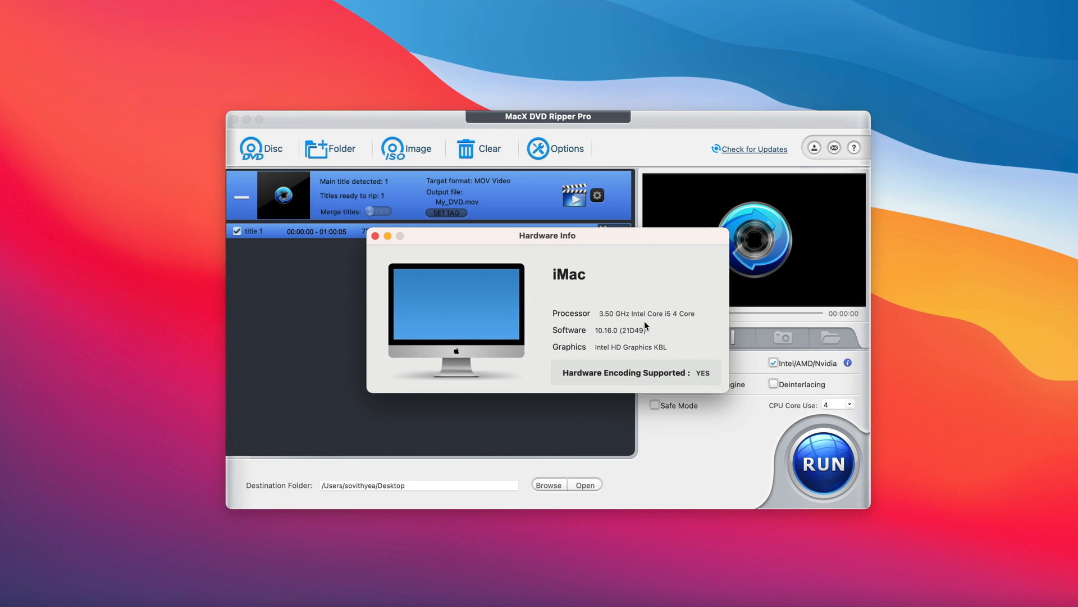
mouse_move(646, 329)
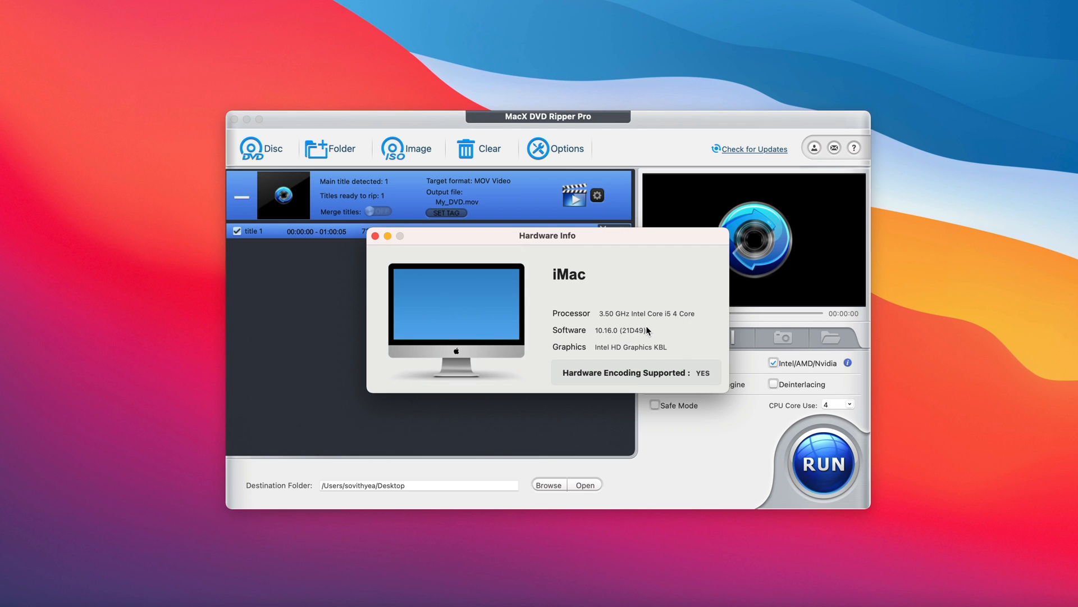
mouse_move(645, 341)
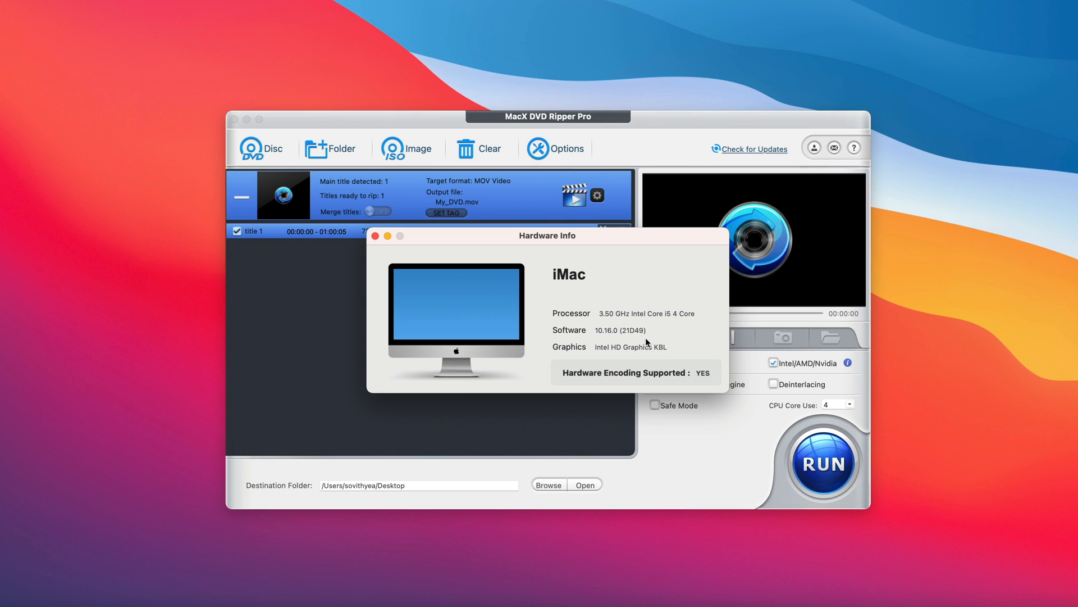
mouse_move(672, 350)
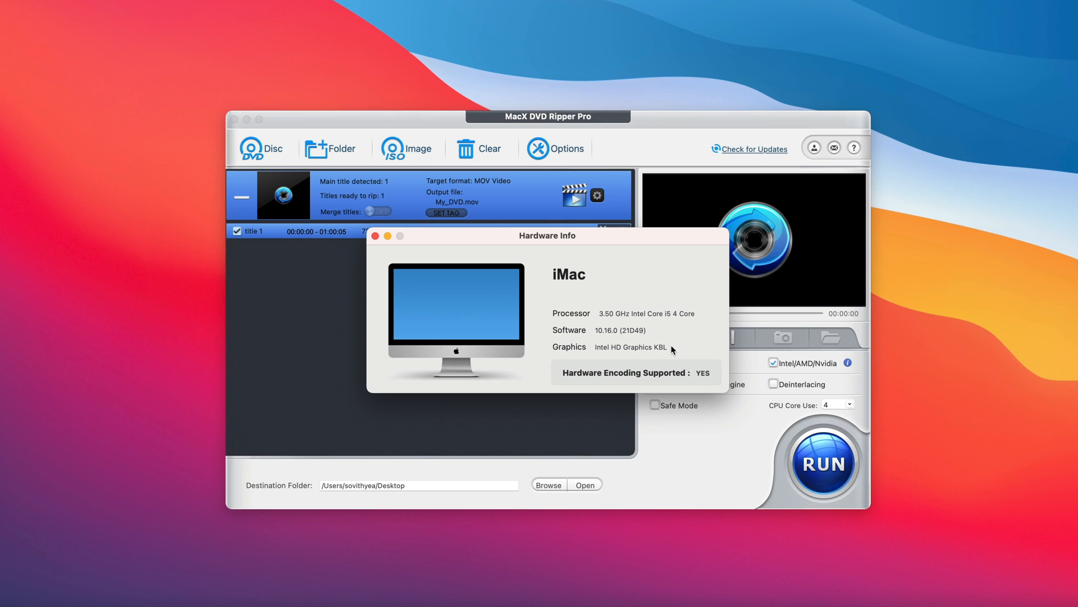
click(376, 235)
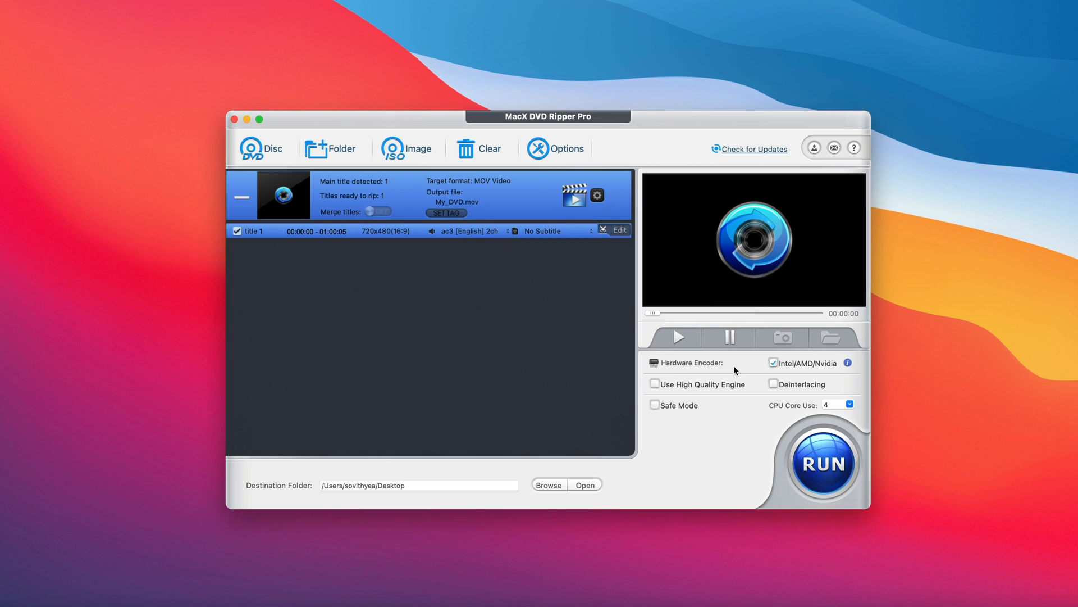
mouse_move(752, 366)
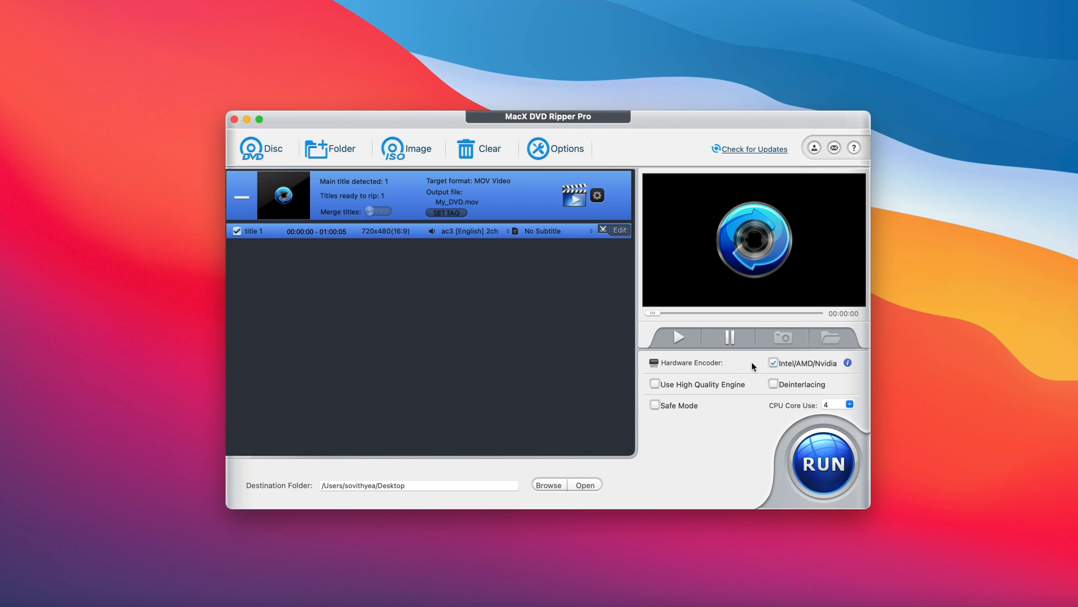
mouse_move(782, 395)
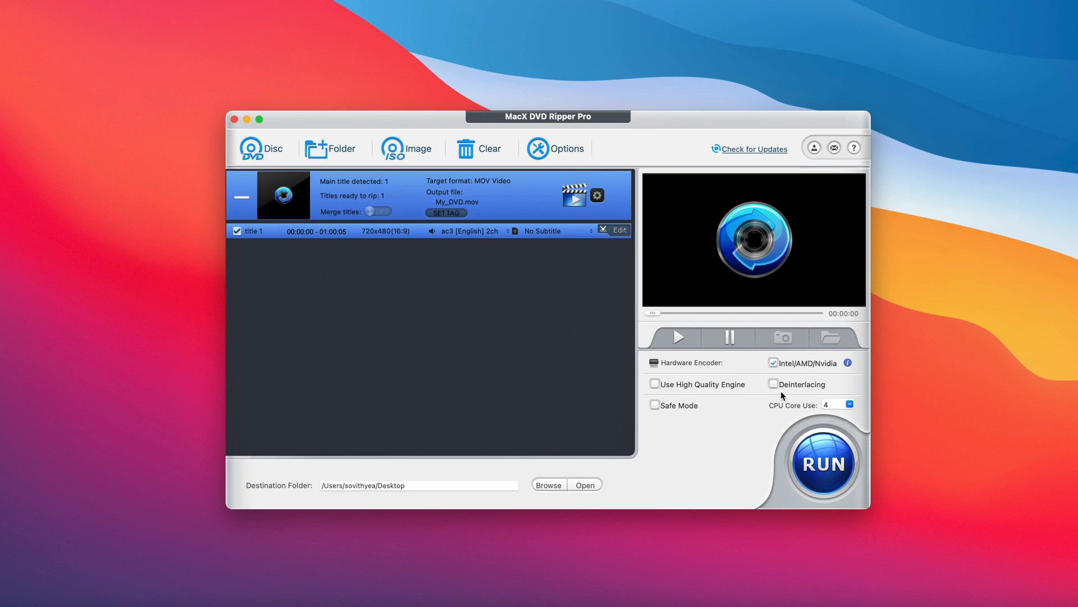
mouse_move(792, 412)
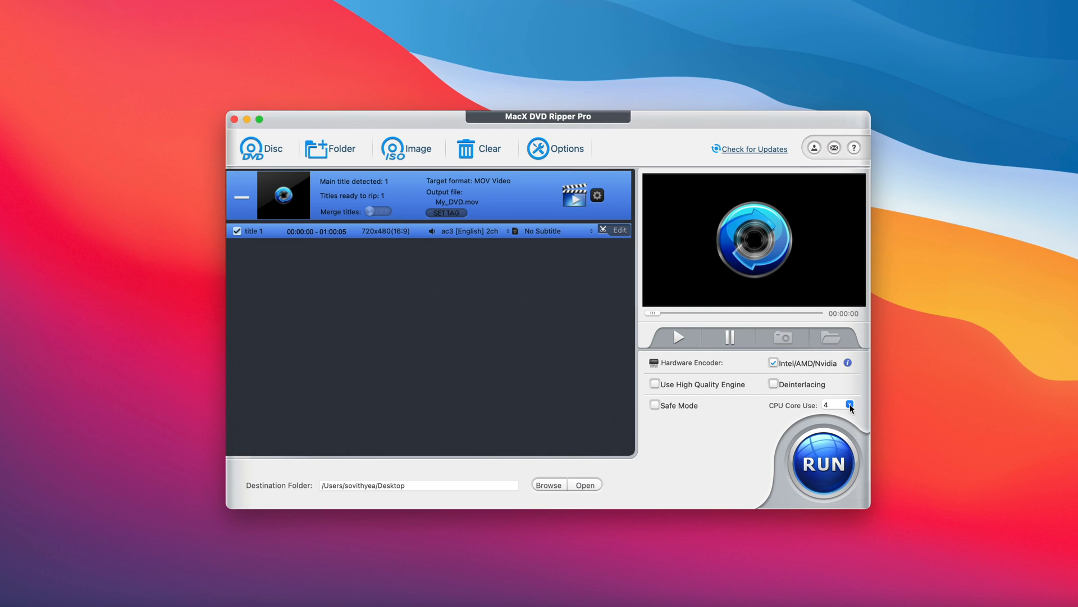
click(851, 404)
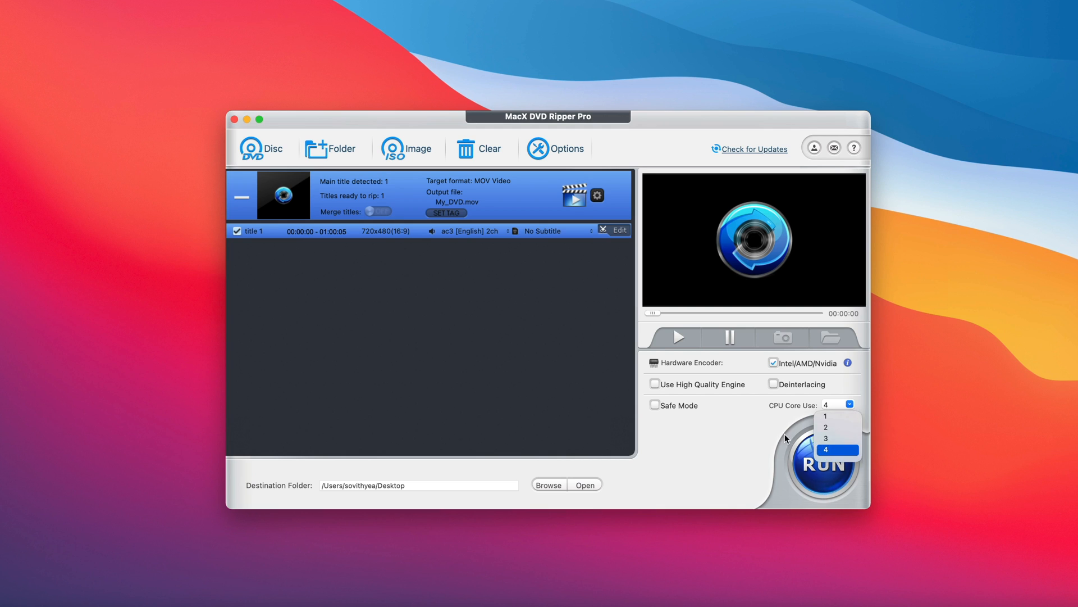
click(836, 448)
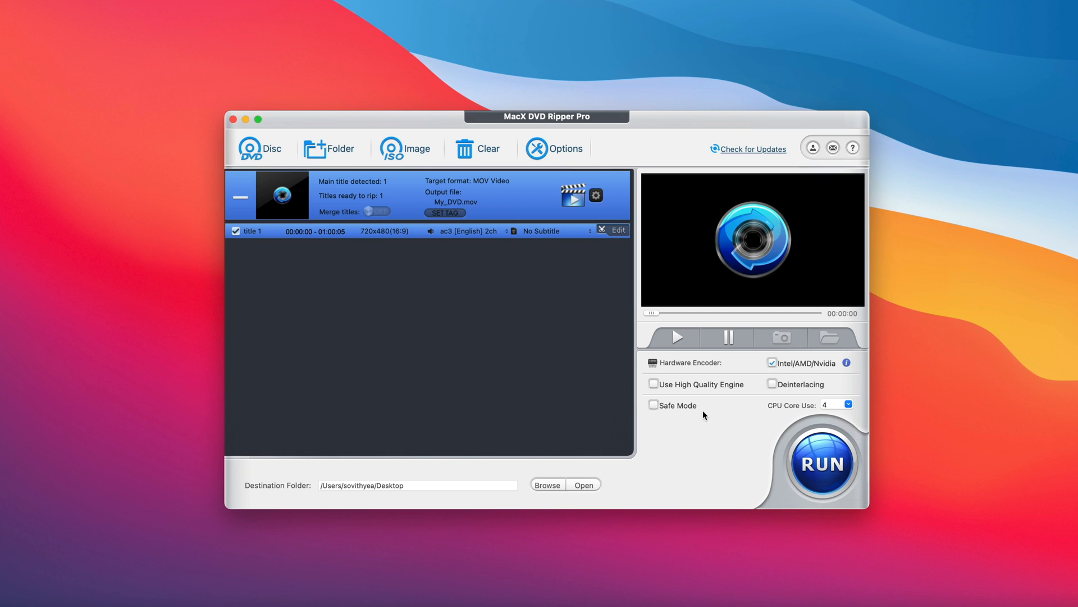
mouse_move(615, 374)
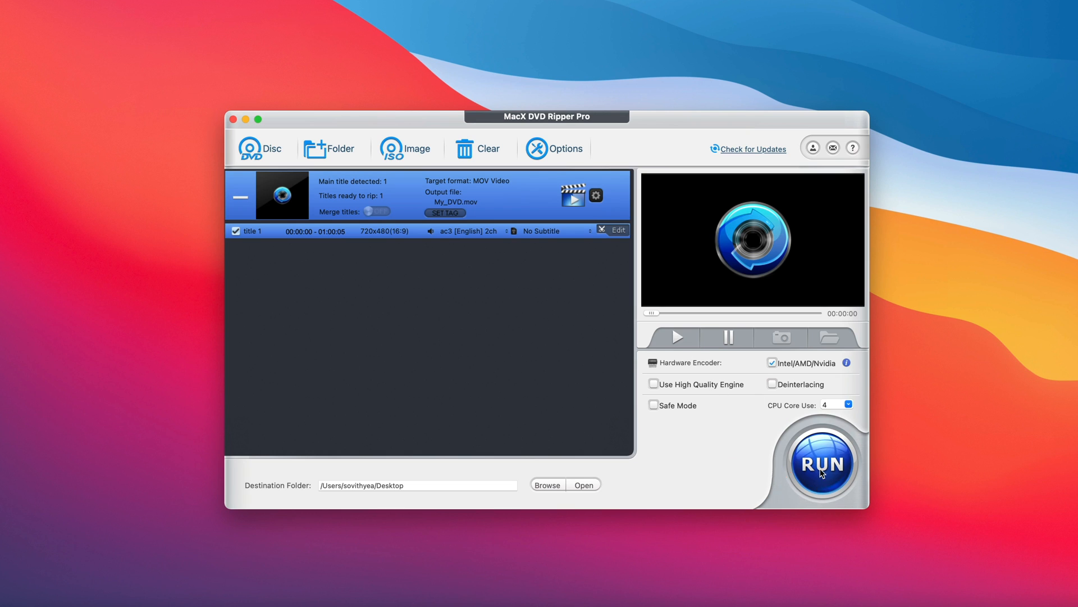
- Rip the title to My_DVD.mov and place the file beside the ripper window on the Desktop
click(820, 462)
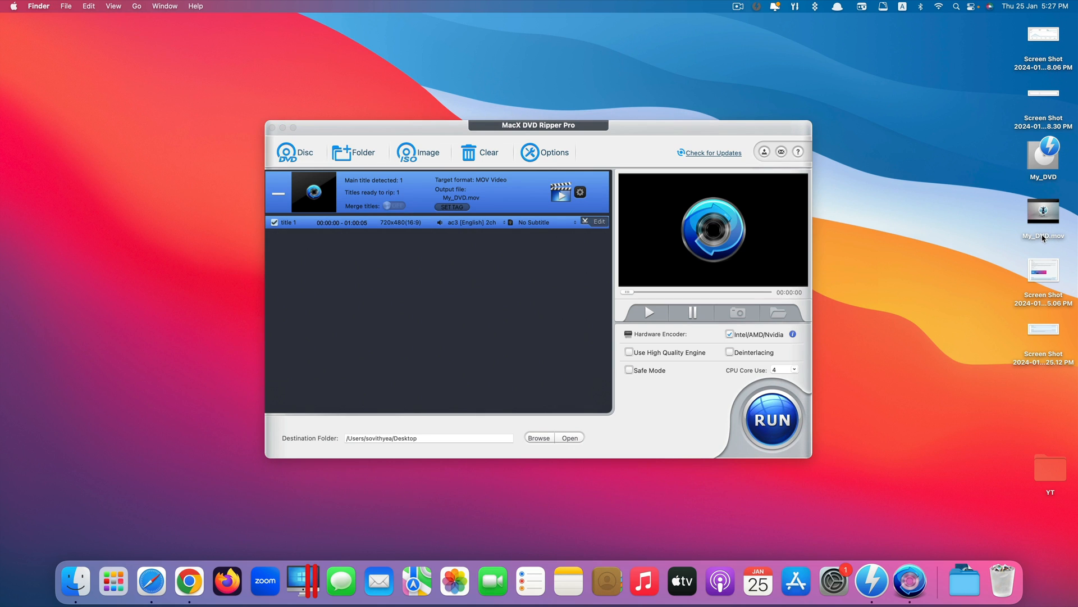
drag(1044, 213, 869, 314)
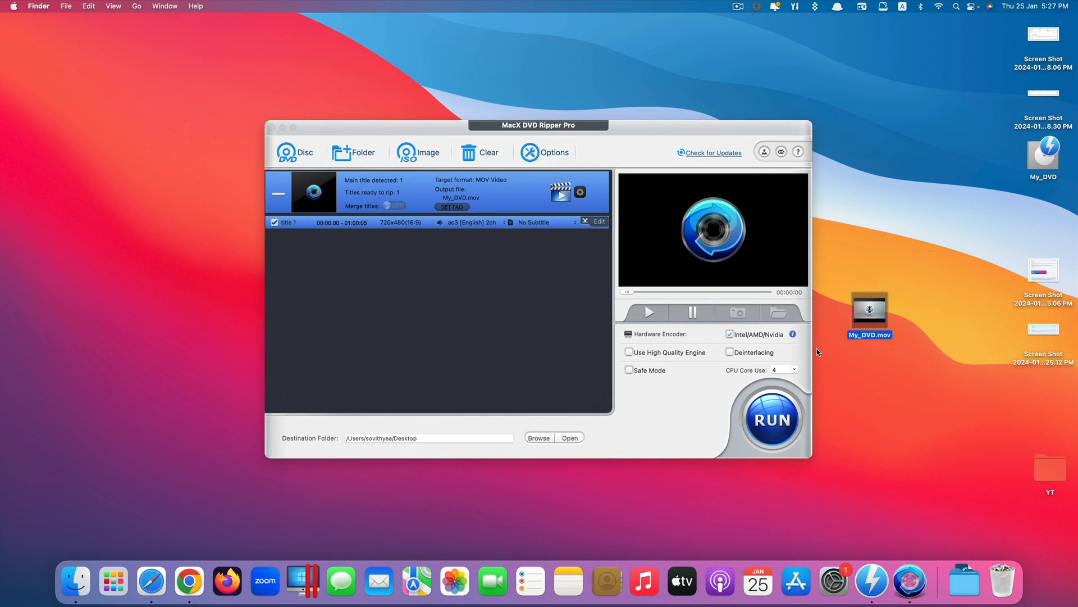
- Show Get Info for My_DVD.mov, confirming 1920×1080, H.264 and AAC
right_click(869, 314)
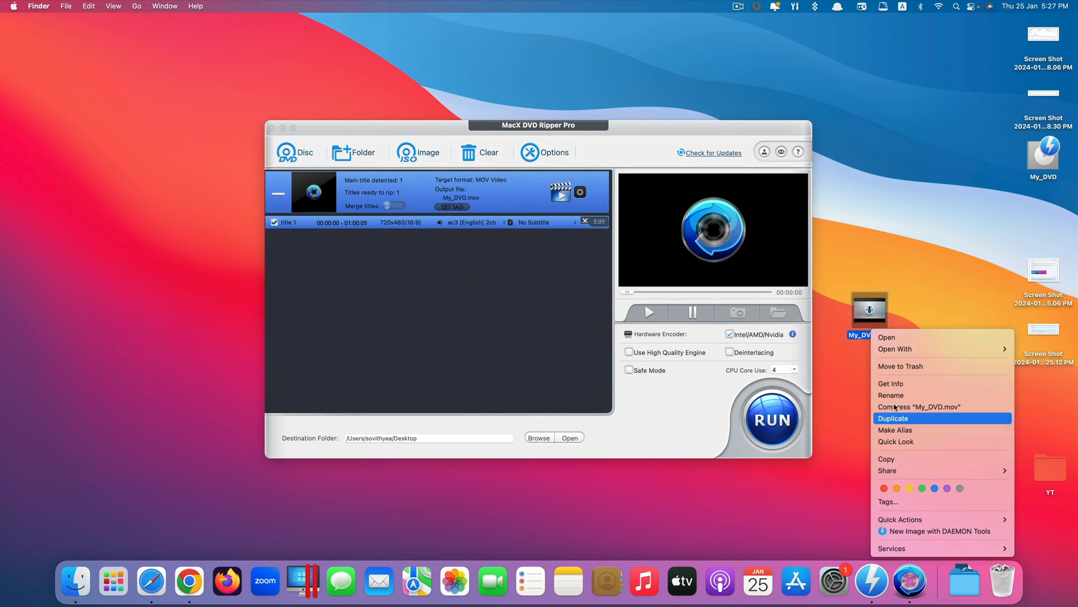
click(890, 383)
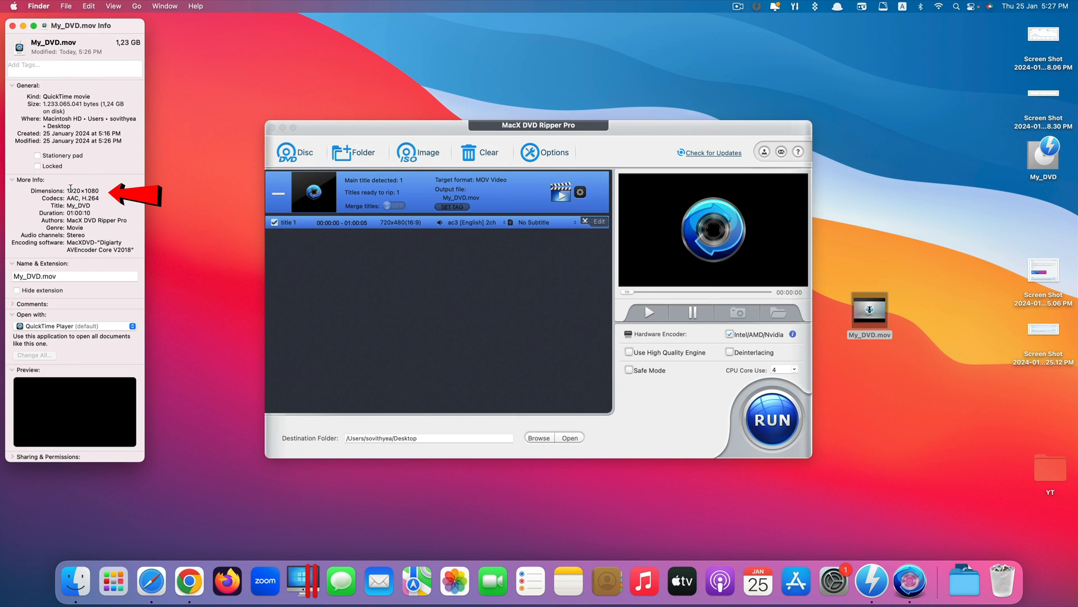